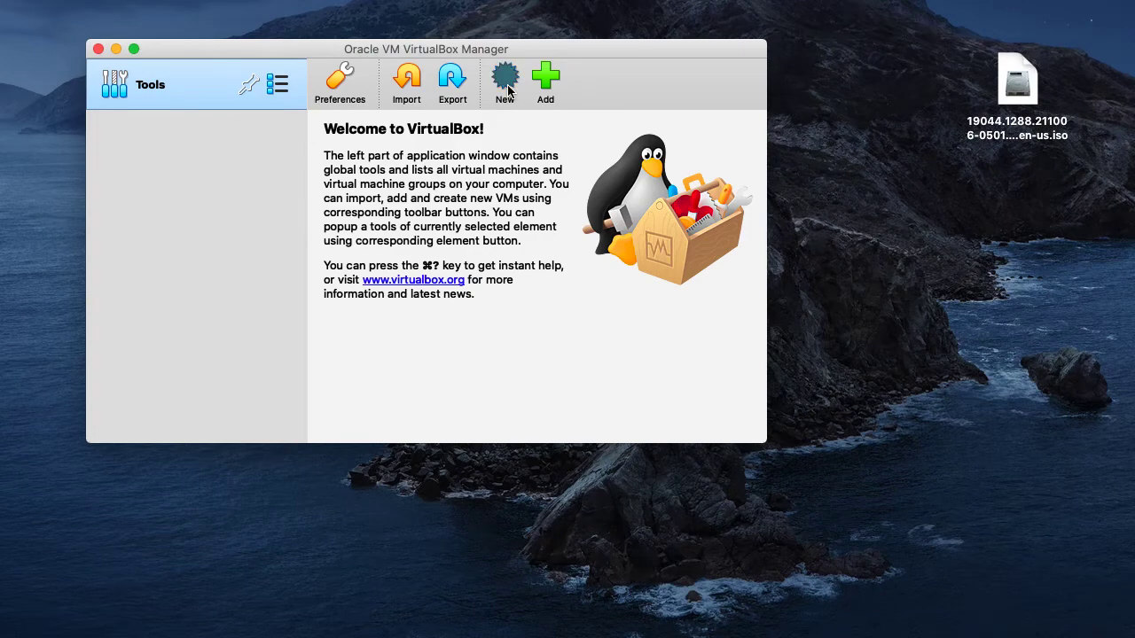
# Create a new machine named Windows 10 (64-bit) with 2048 MB of memory
pyautogui.click(505, 79)
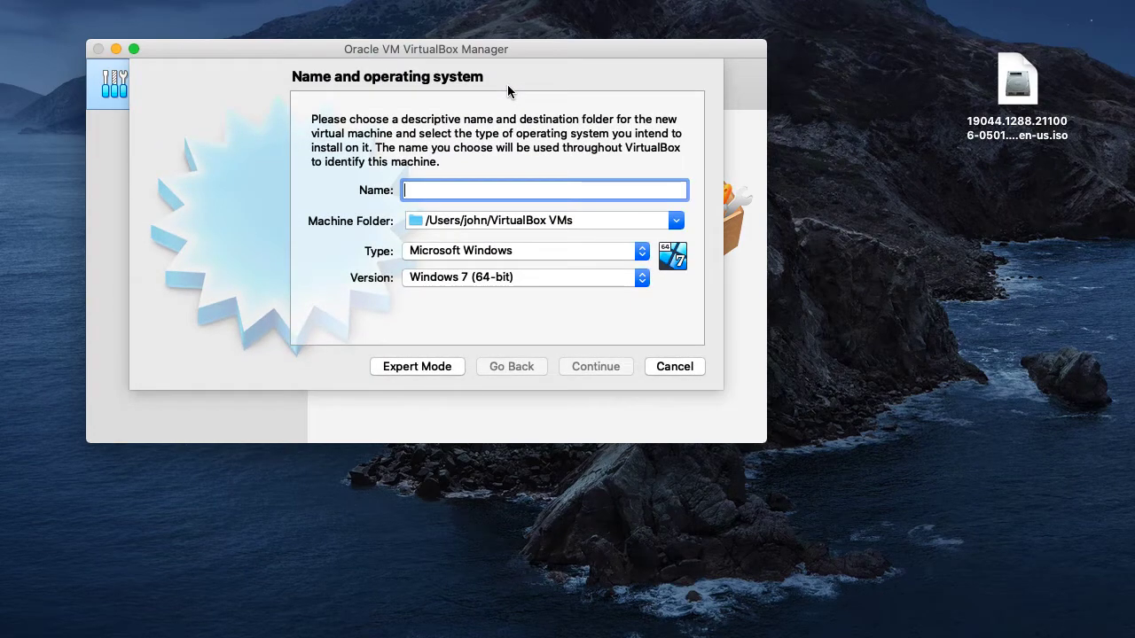
pyautogui.write('Windows')
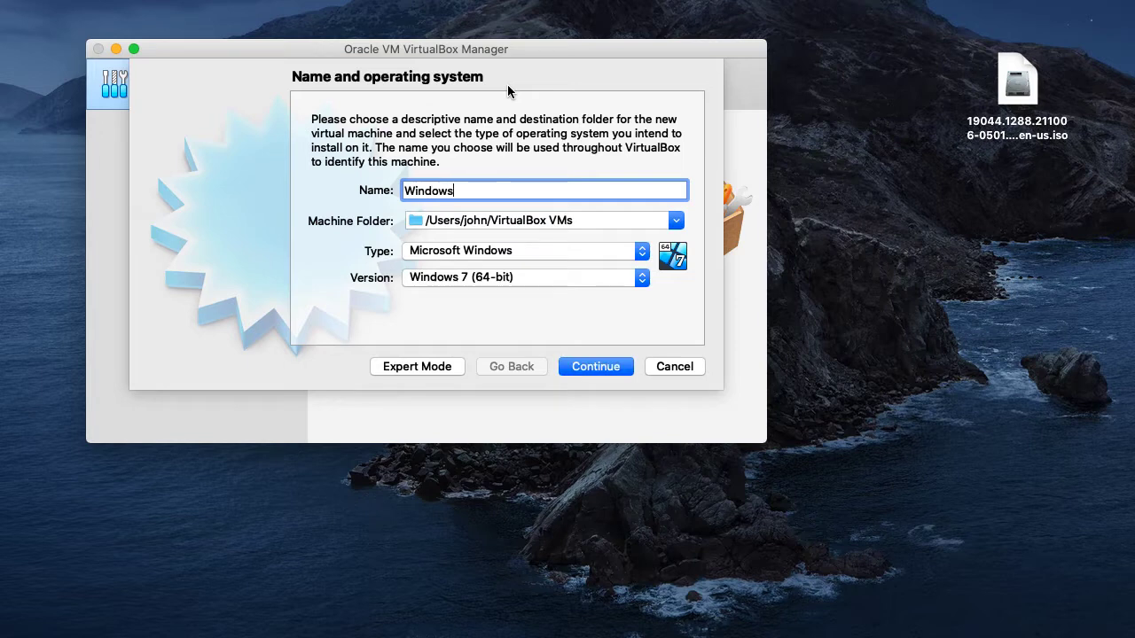
pyautogui.write('10')
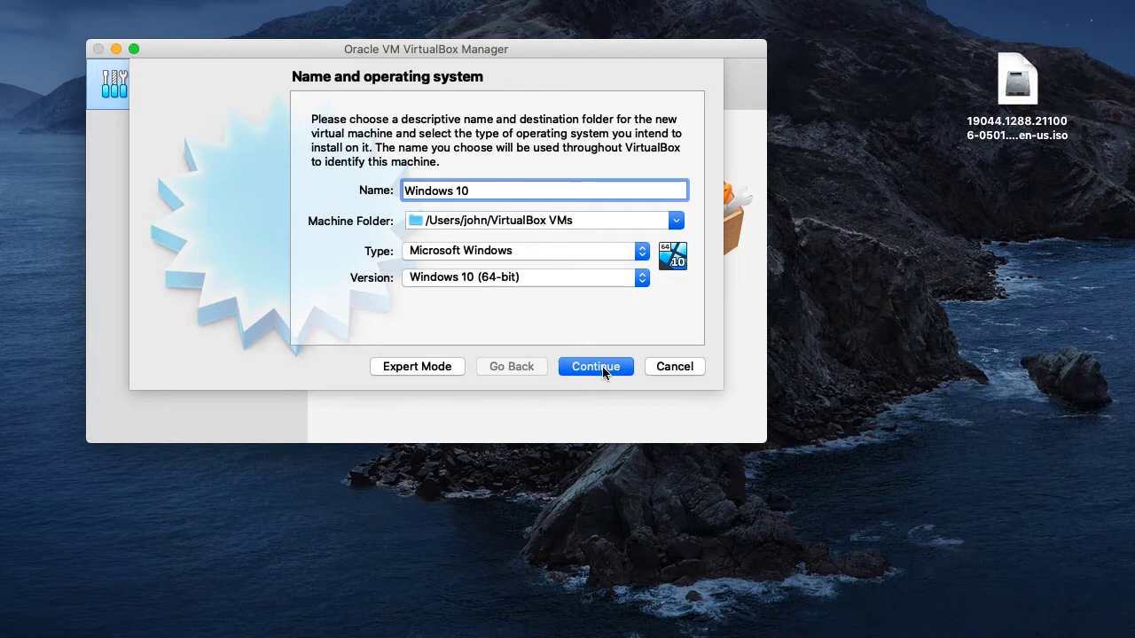
pyautogui.click(595, 367)
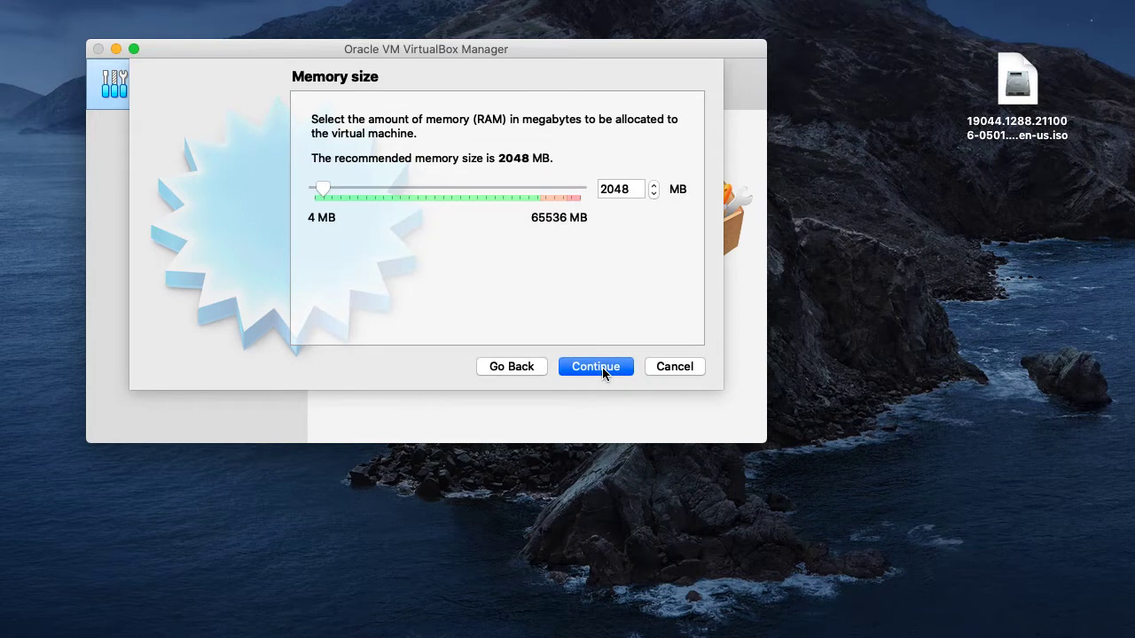
pyautogui.click(595, 366)
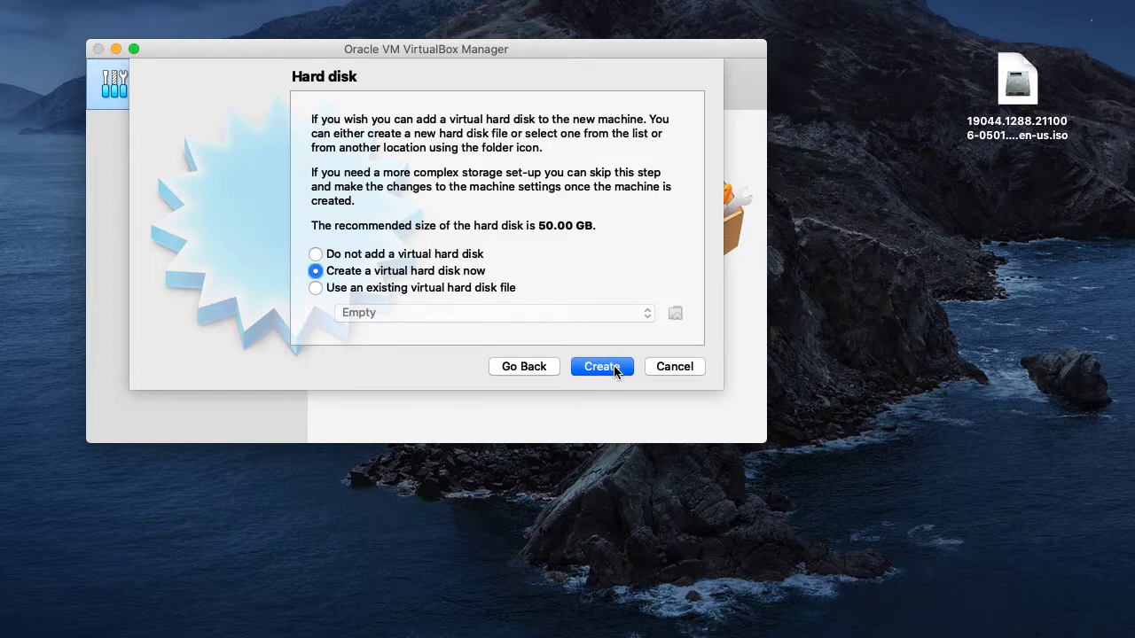
# Add a dynamically allocated 50 GB VDI virtual hard disk and create the machine
pyautogui.click(601, 367)
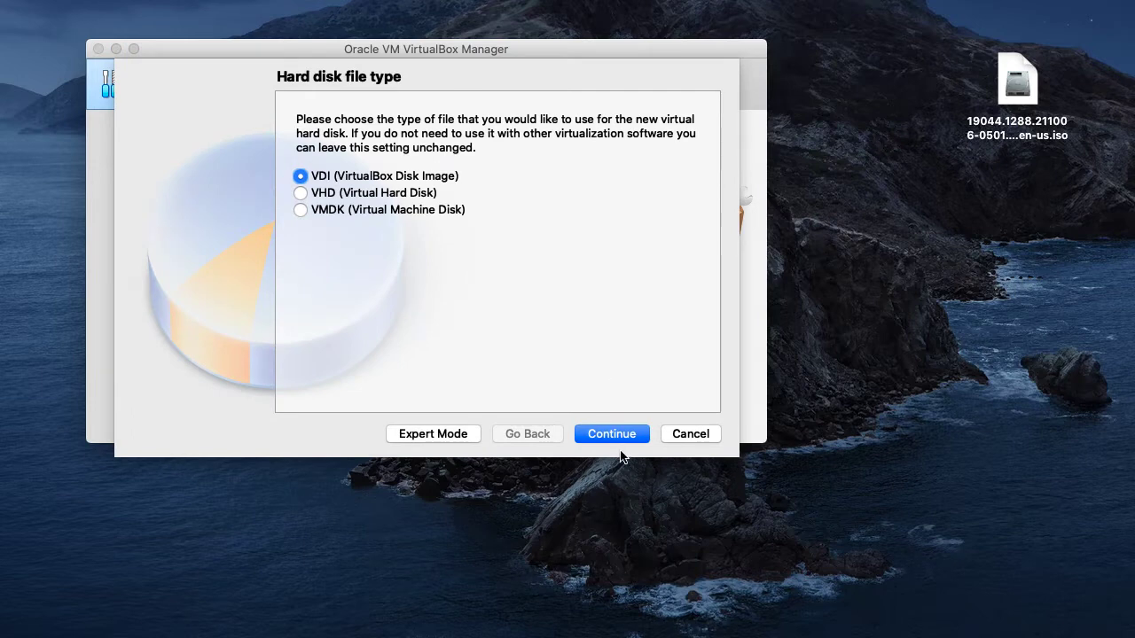
pyautogui.click(611, 434)
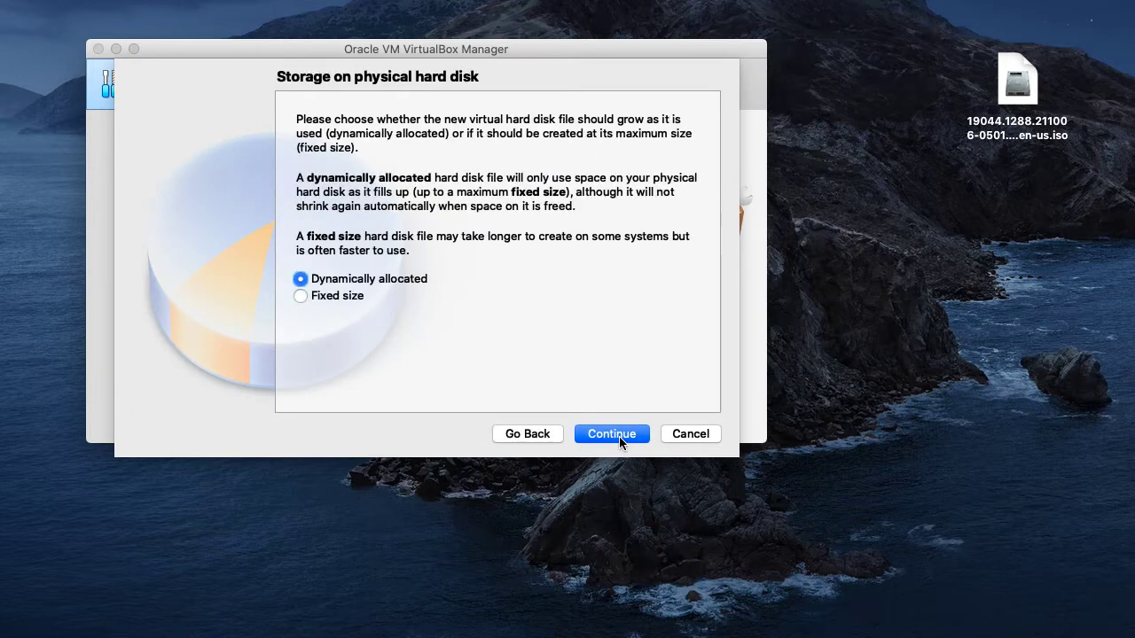
pyautogui.click(611, 434)
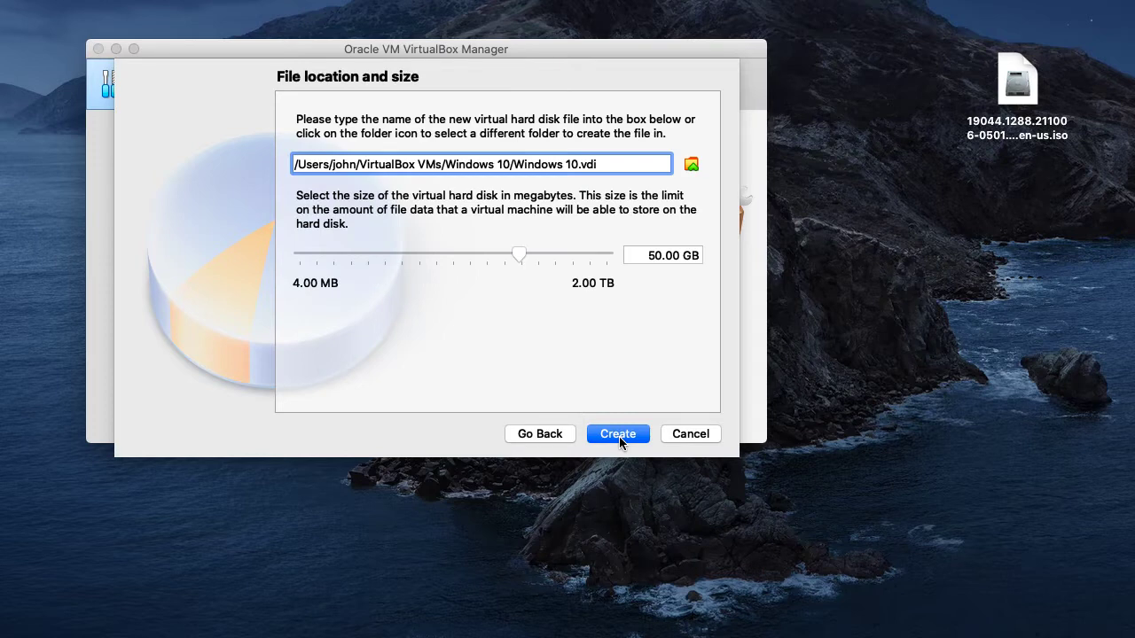
pyautogui.click(618, 433)
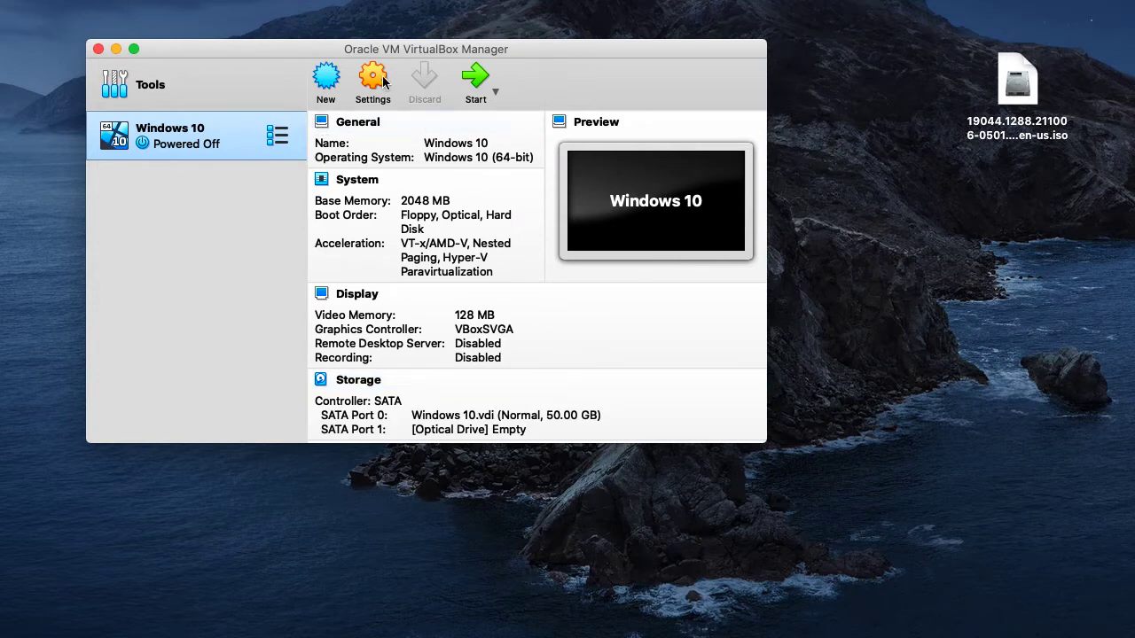
# In Storage settings, choose a disk file for the empty optical drive
pyautogui.click(373, 78)
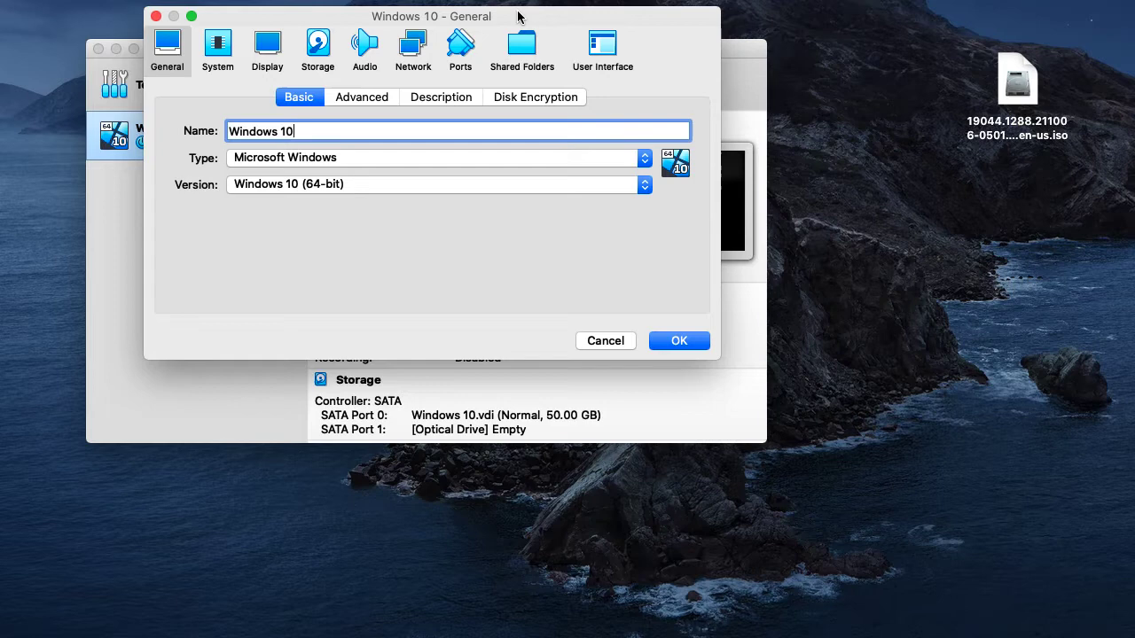
pyautogui.moveTo(434, 31)
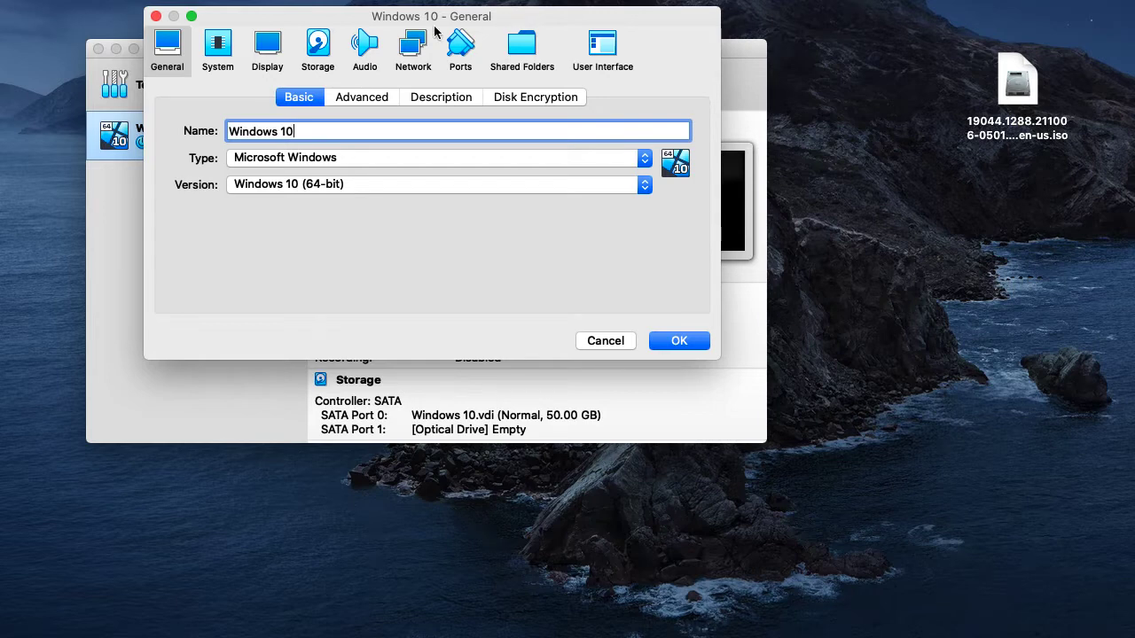
pyautogui.moveTo(318, 46)
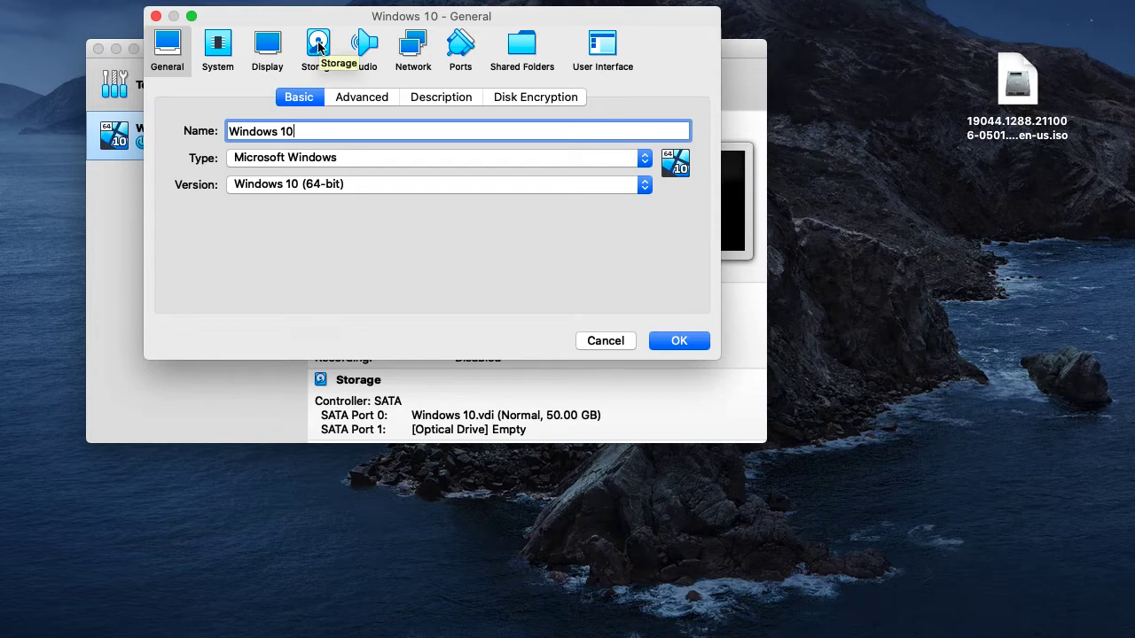
pyautogui.click(317, 45)
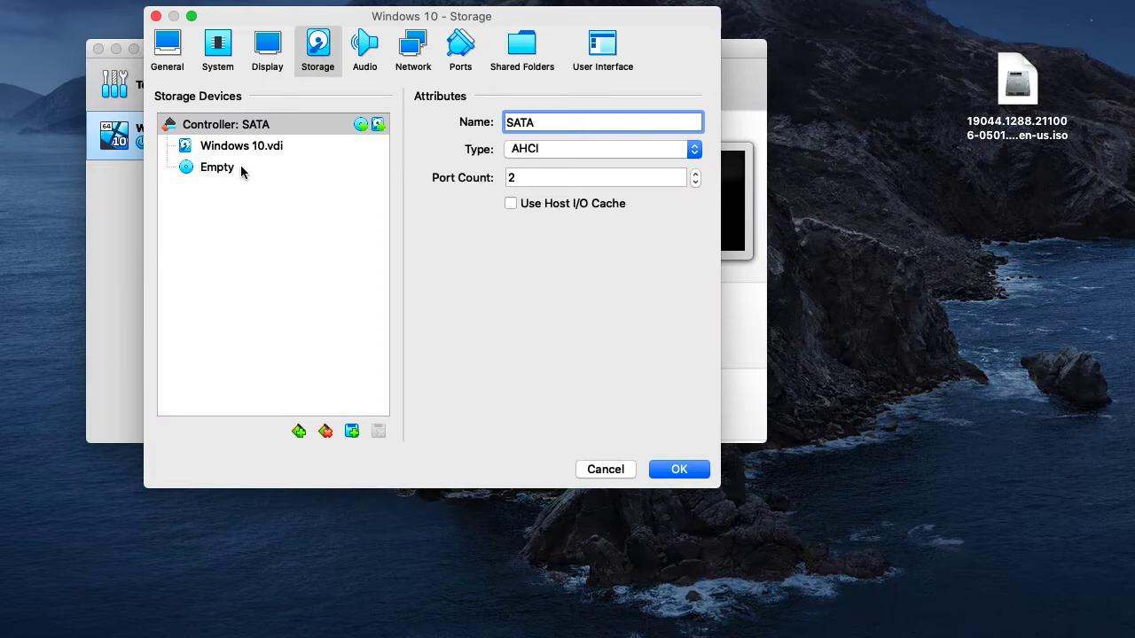
pyautogui.click(217, 167)
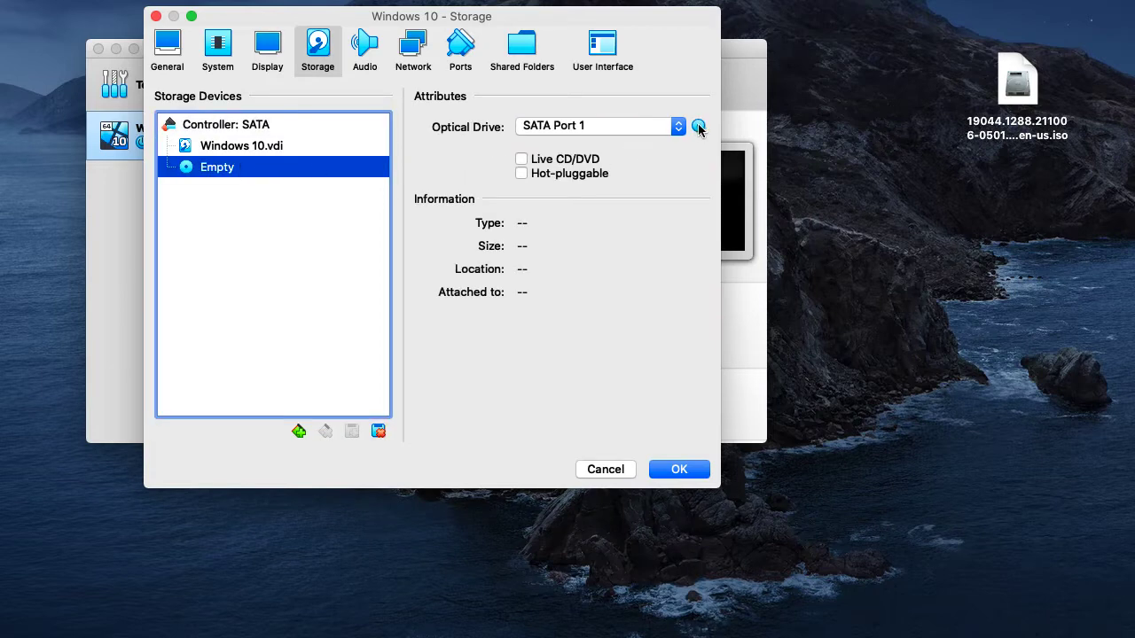
pyautogui.click(699, 126)
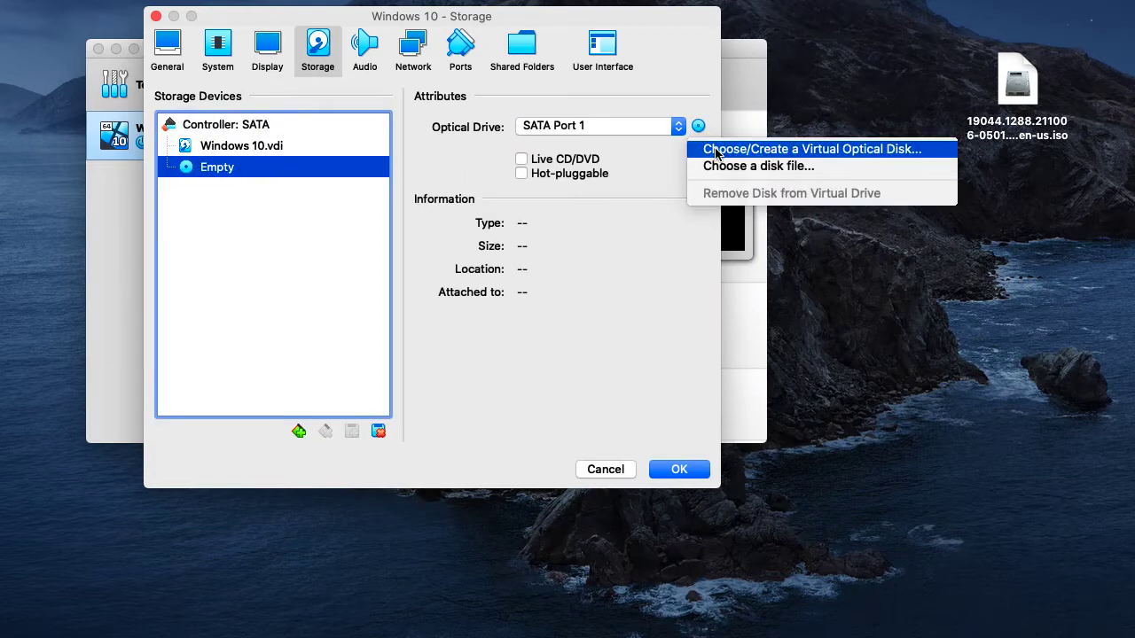
pyautogui.moveTo(758, 166)
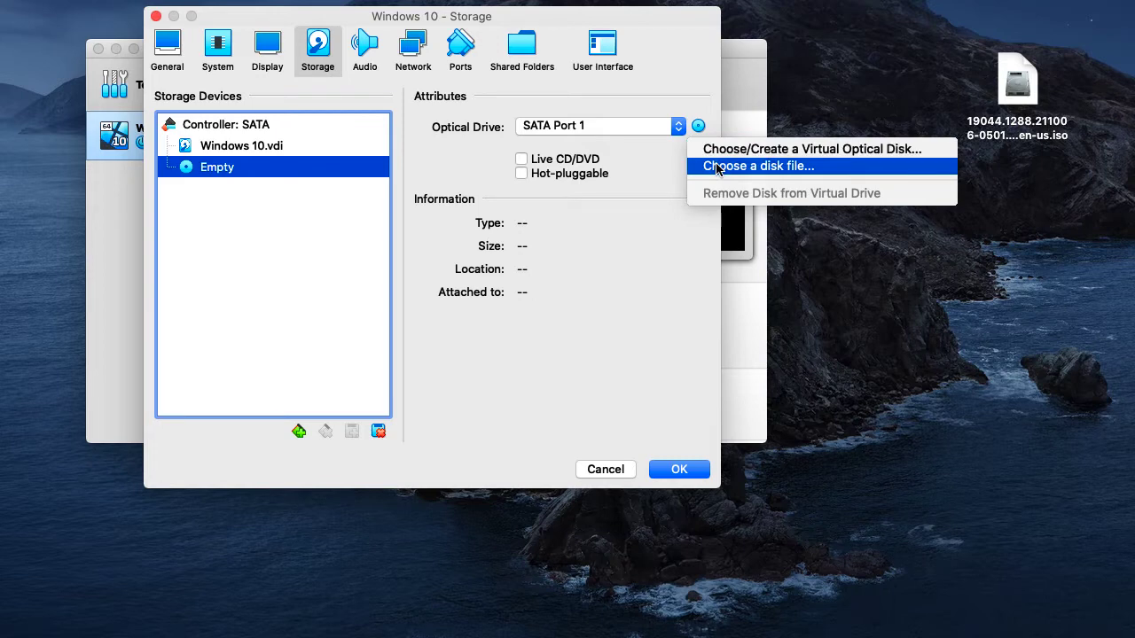
pyautogui.click(758, 167)
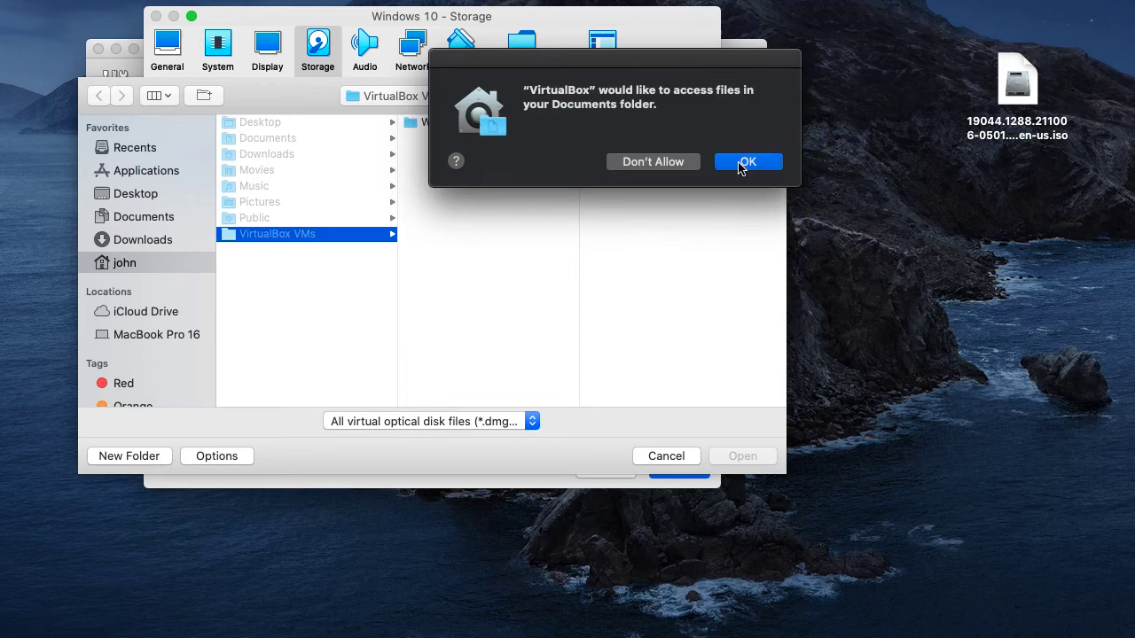
# Allow Documents and Desktop access, load the Windows ISO, and save the settings
pyautogui.click(746, 161)
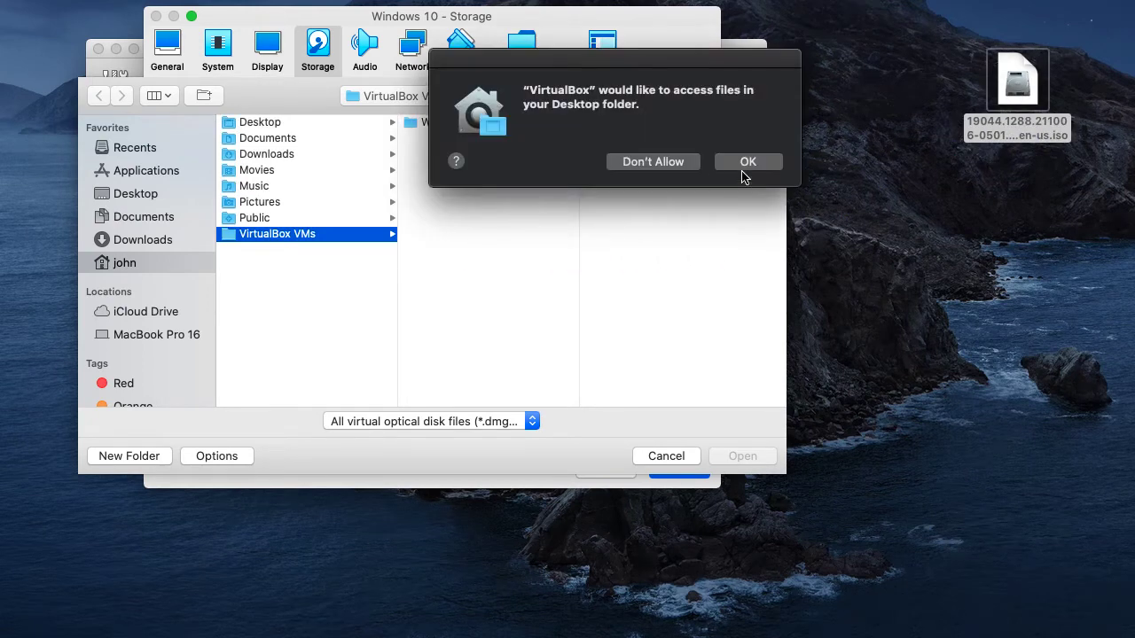
pyautogui.click(748, 161)
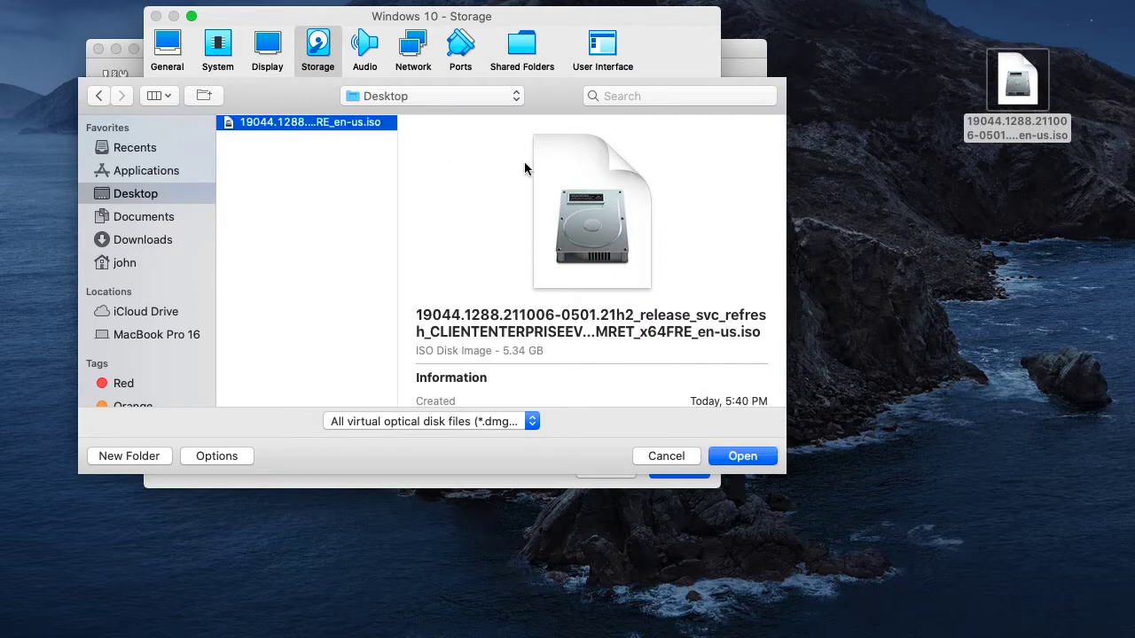
pyautogui.moveTo(692, 505)
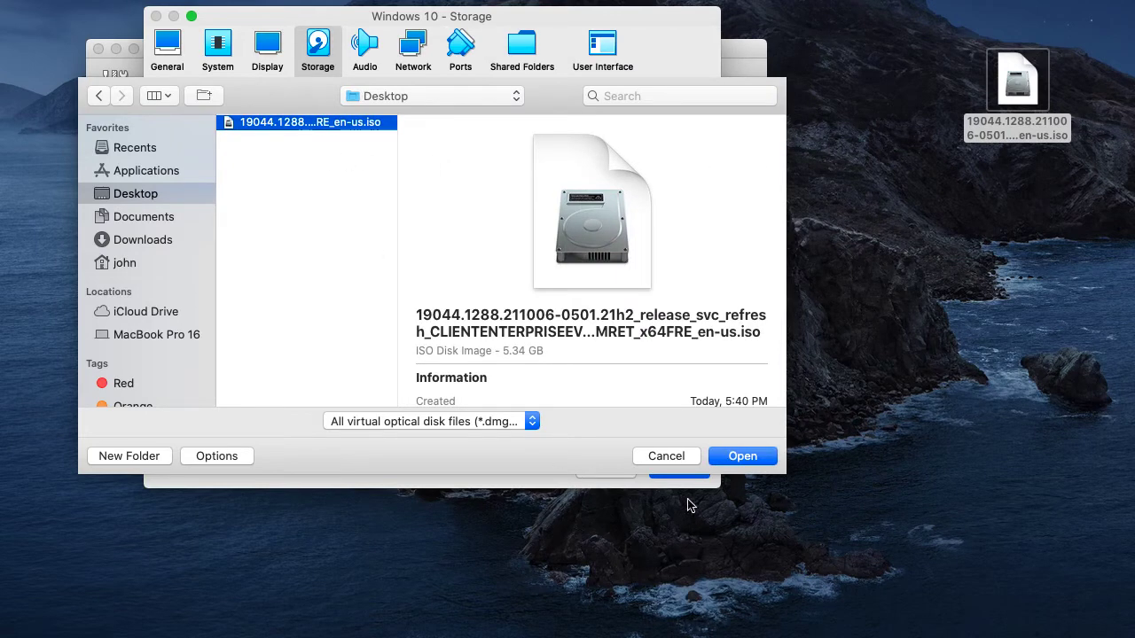
pyautogui.click(743, 456)
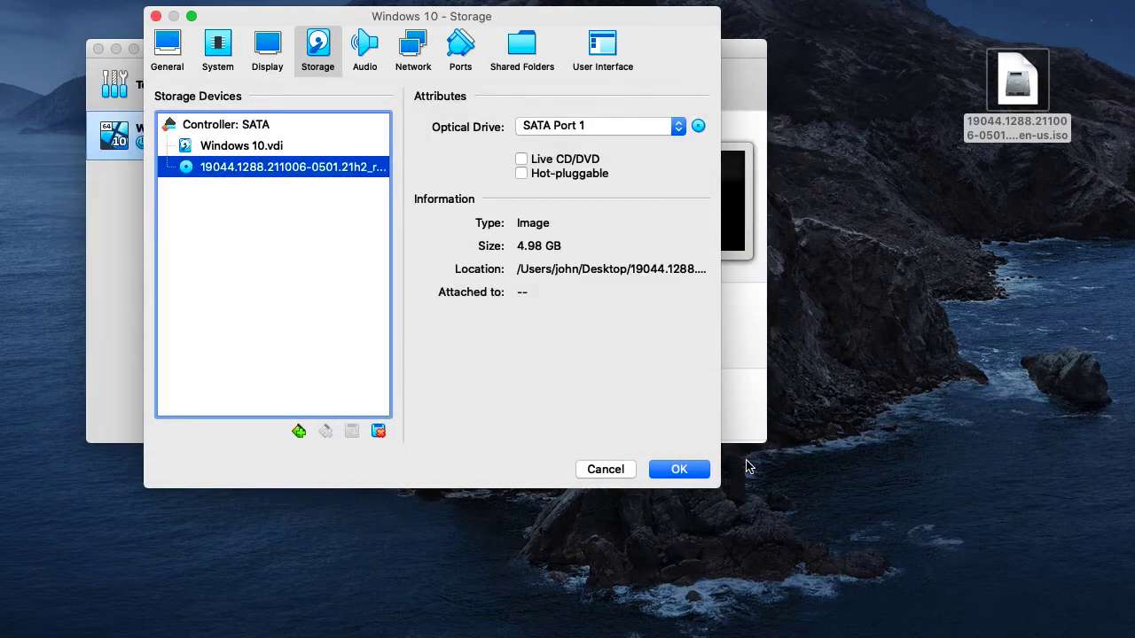
pyautogui.click(678, 469)
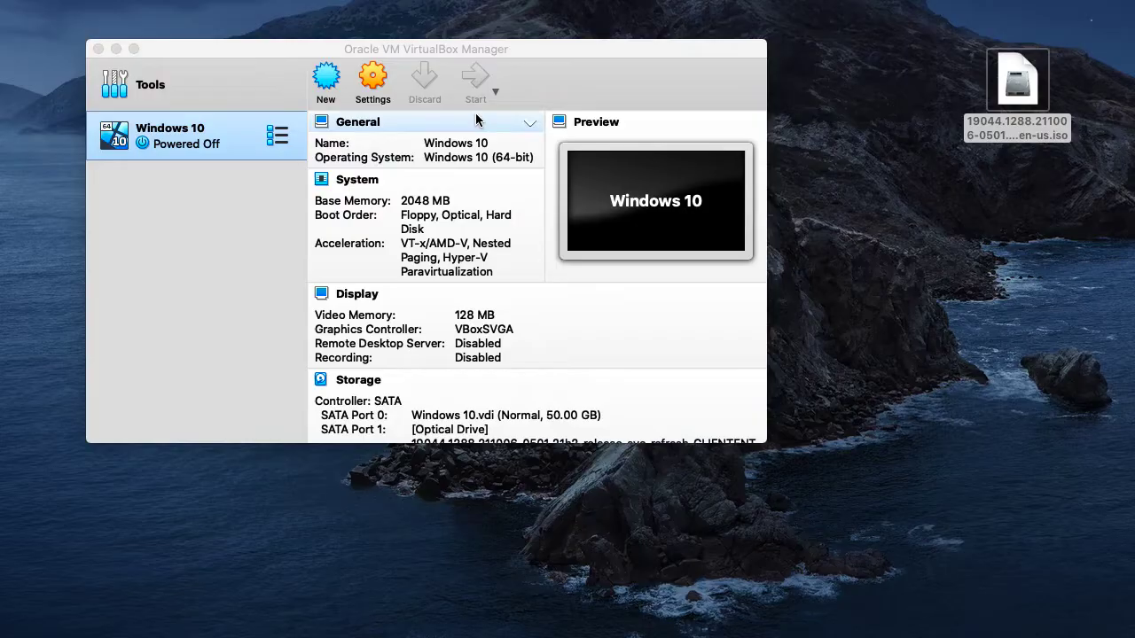
# Start the Windows 10 VM, accept the language choices, and begin installation
pyautogui.click(476, 78)
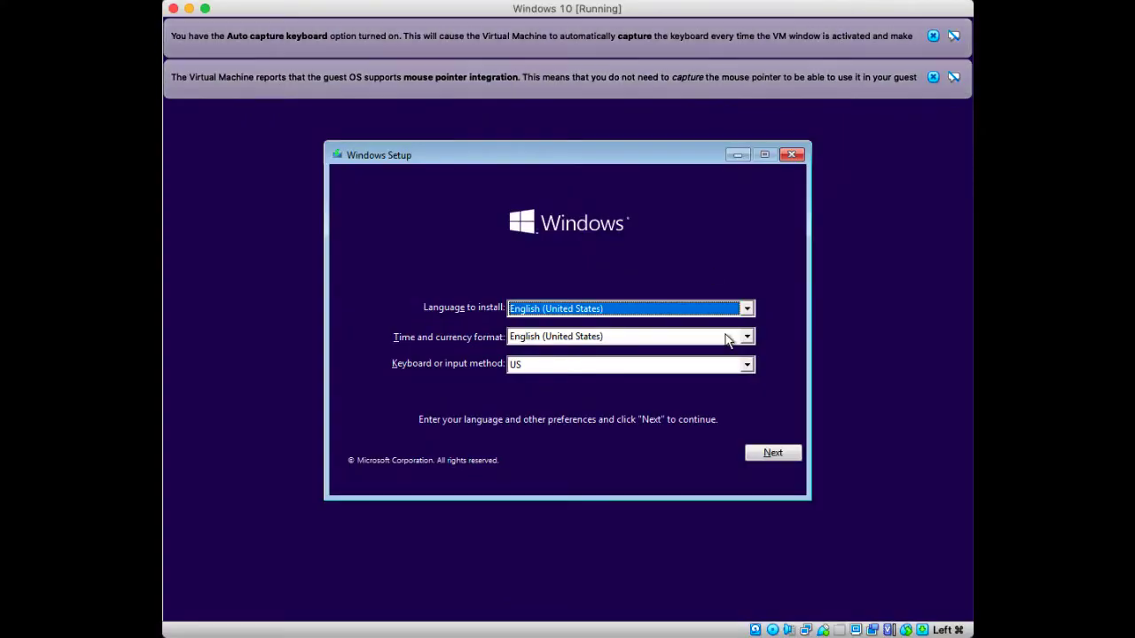
pyautogui.click(772, 452)
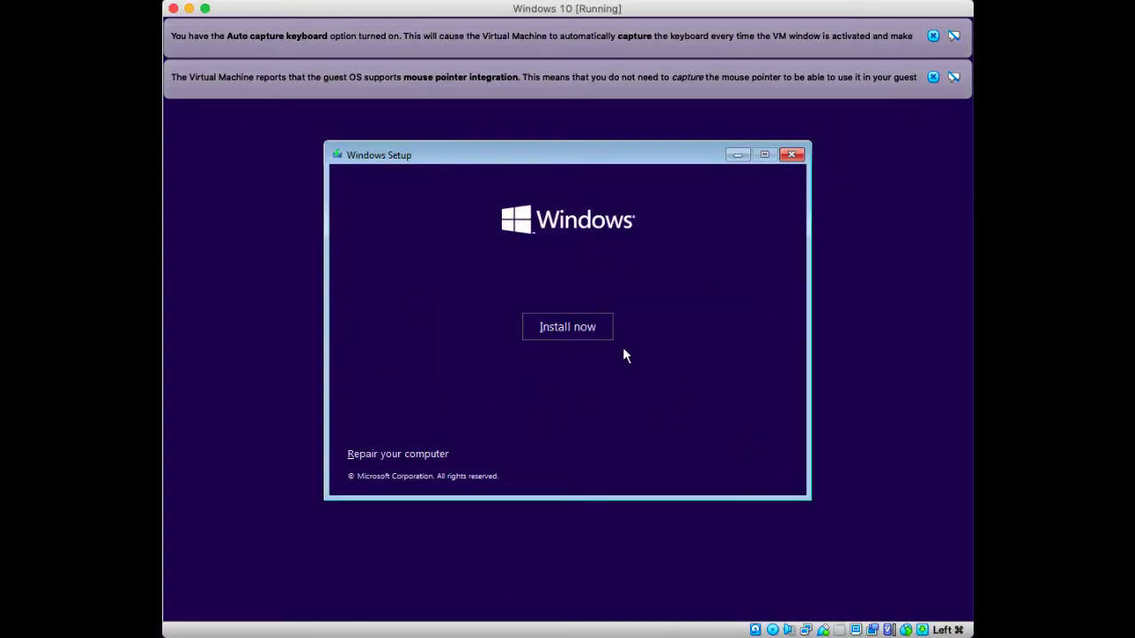
pyautogui.click(566, 326)
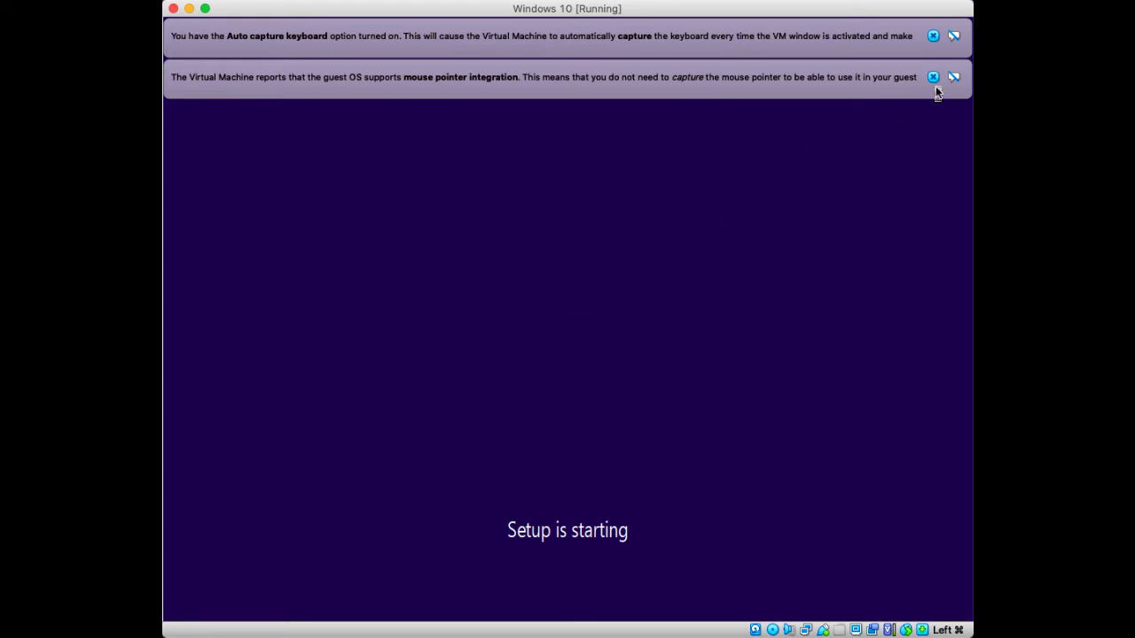
pyautogui.click(933, 77)
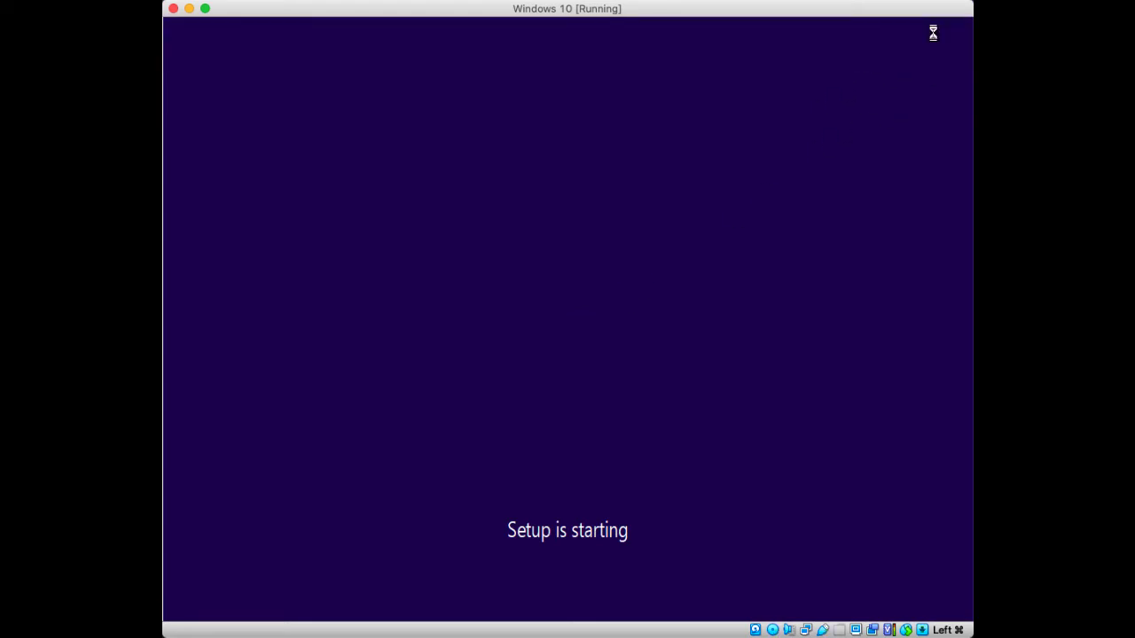
pyautogui.moveTo(590, 396)
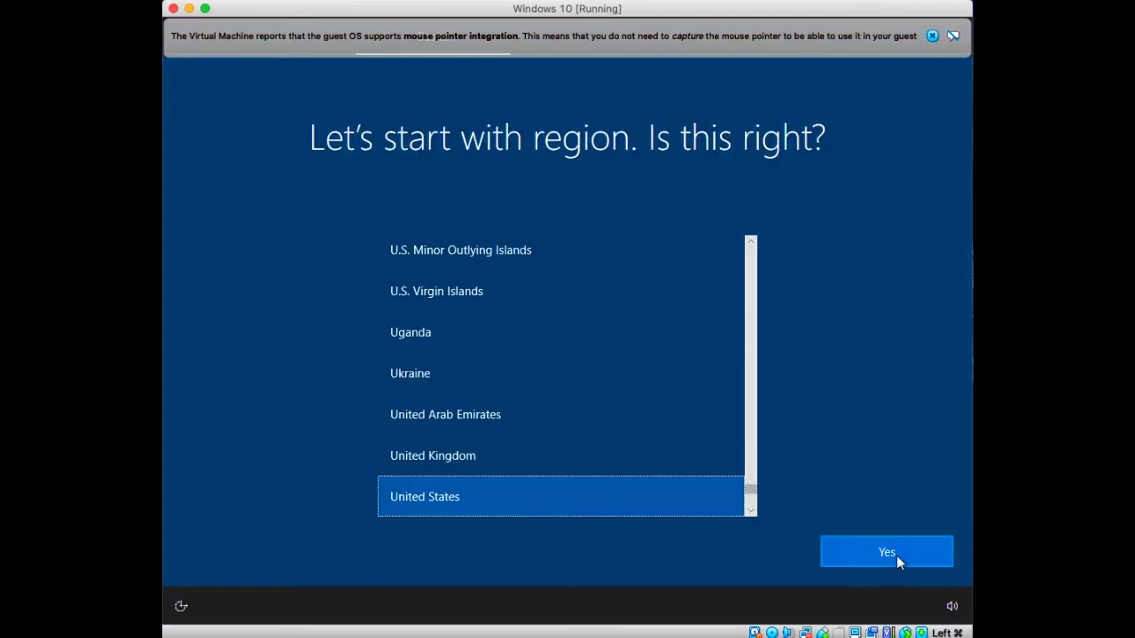
# Confirm United States as the region and choose an offline account
pyautogui.click(886, 552)
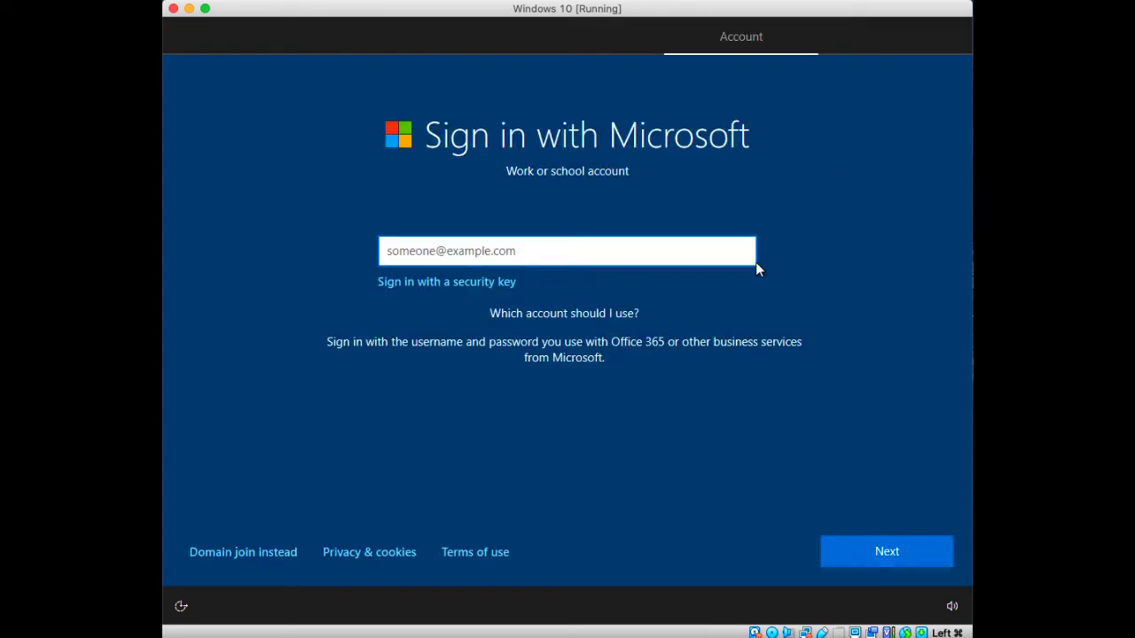
pyautogui.moveTo(510, 396)
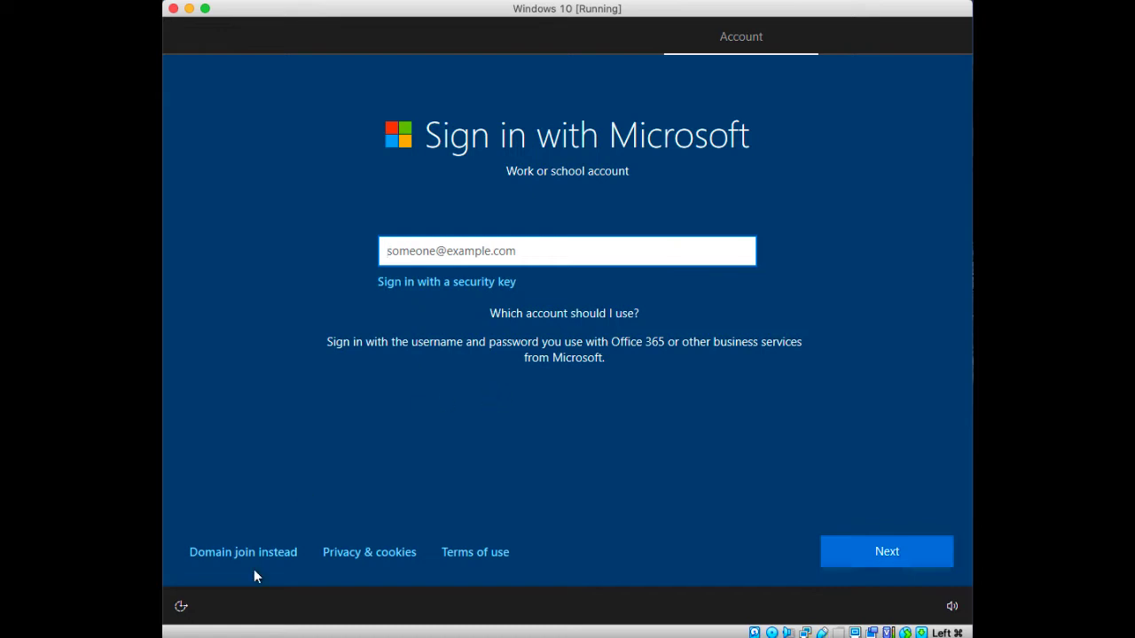
pyautogui.click(886, 550)
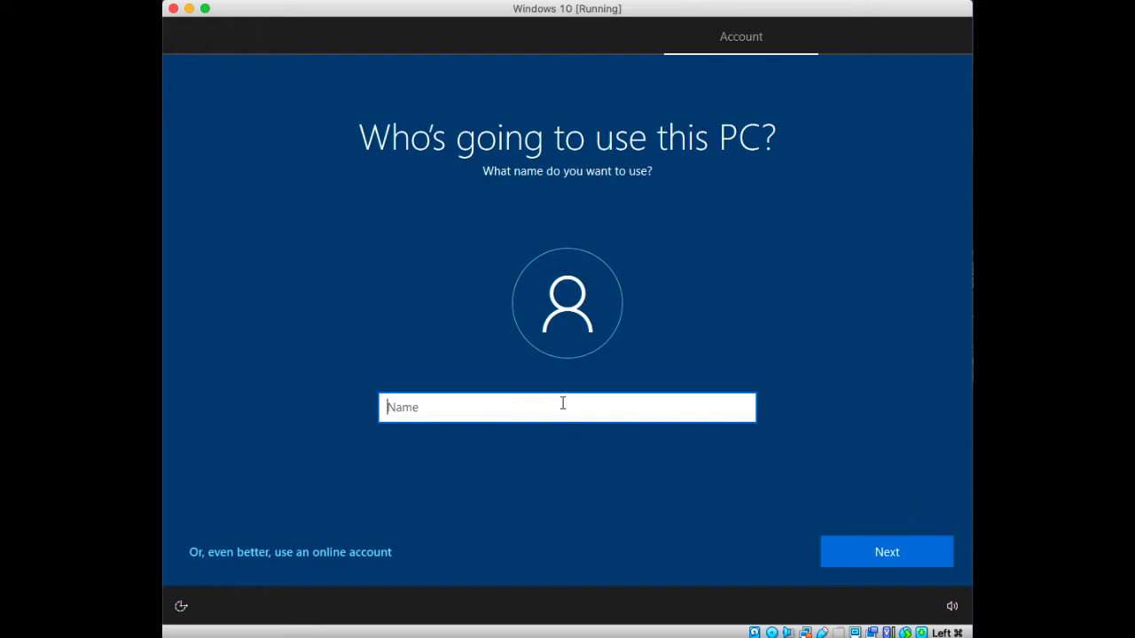
pyautogui.write('John Smi')
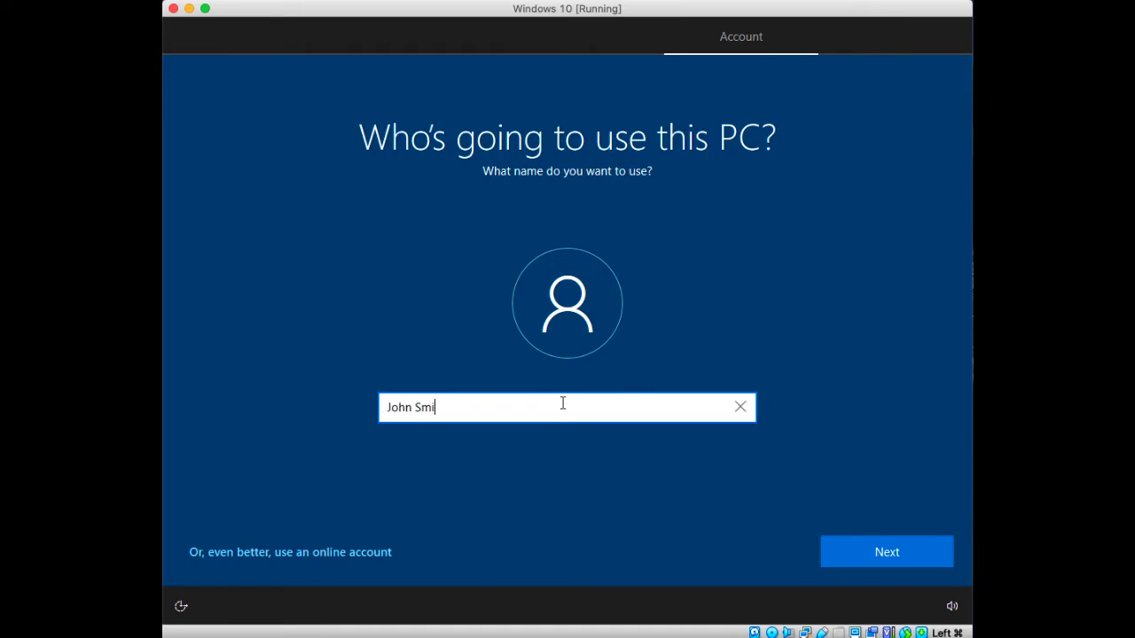
pyautogui.click(886, 551)
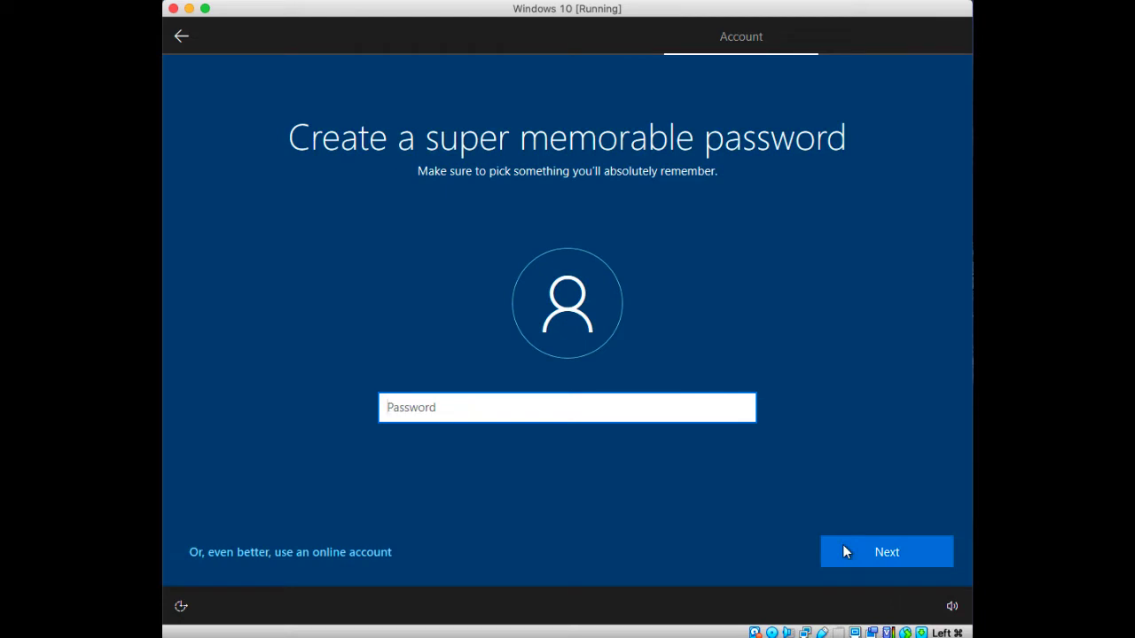
pyautogui.write('•')
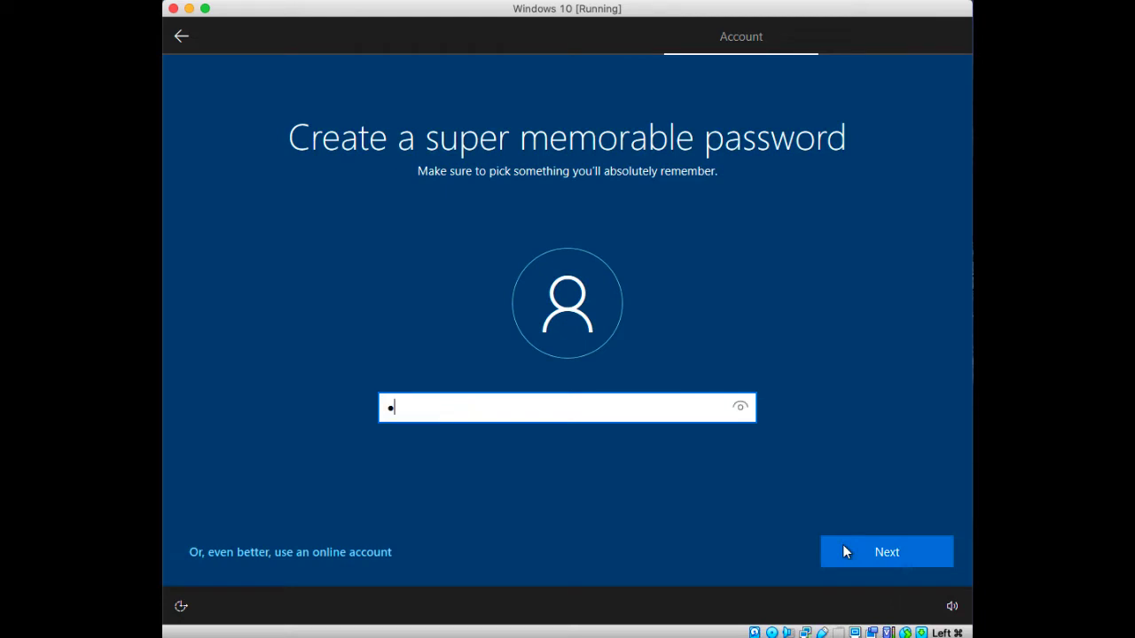
pyautogui.write('password')
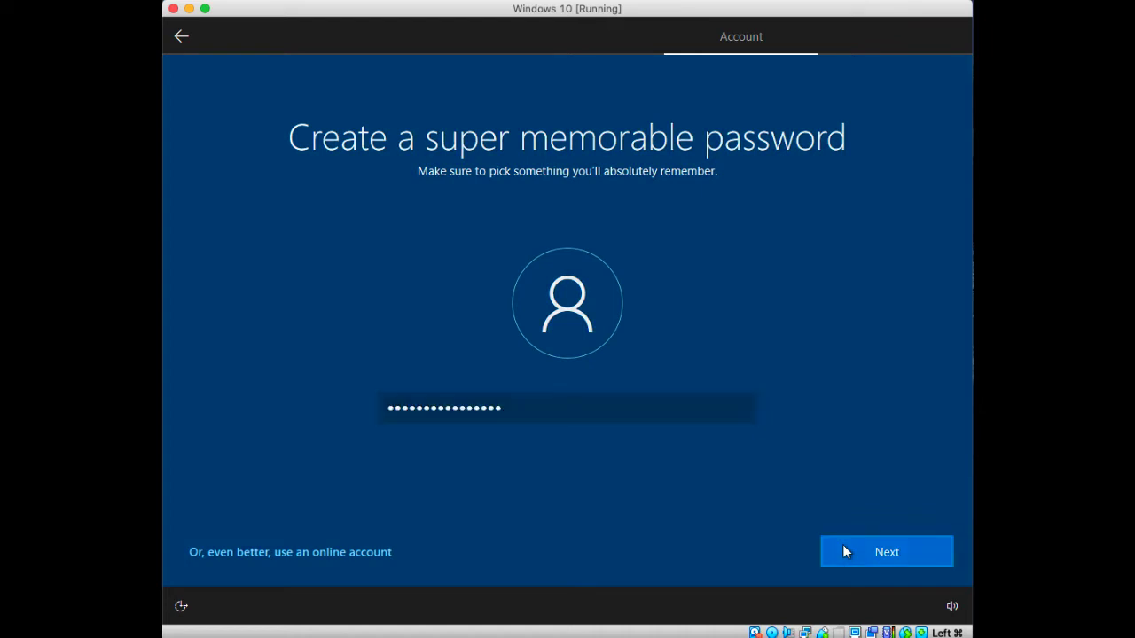
pyautogui.click(886, 552)
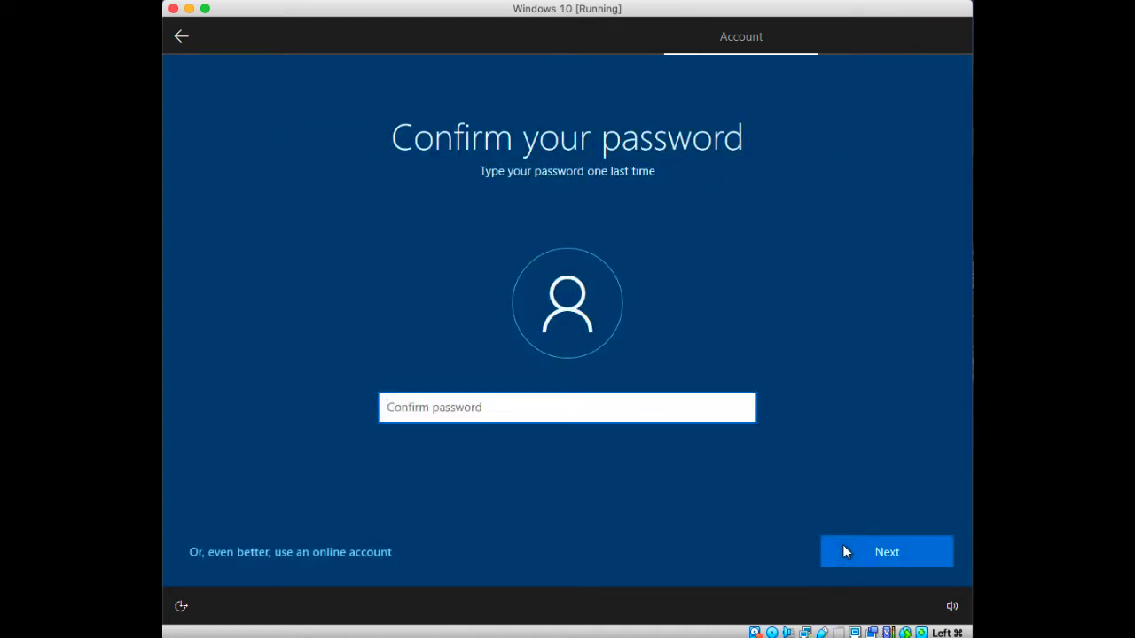
pyautogui.write('password')
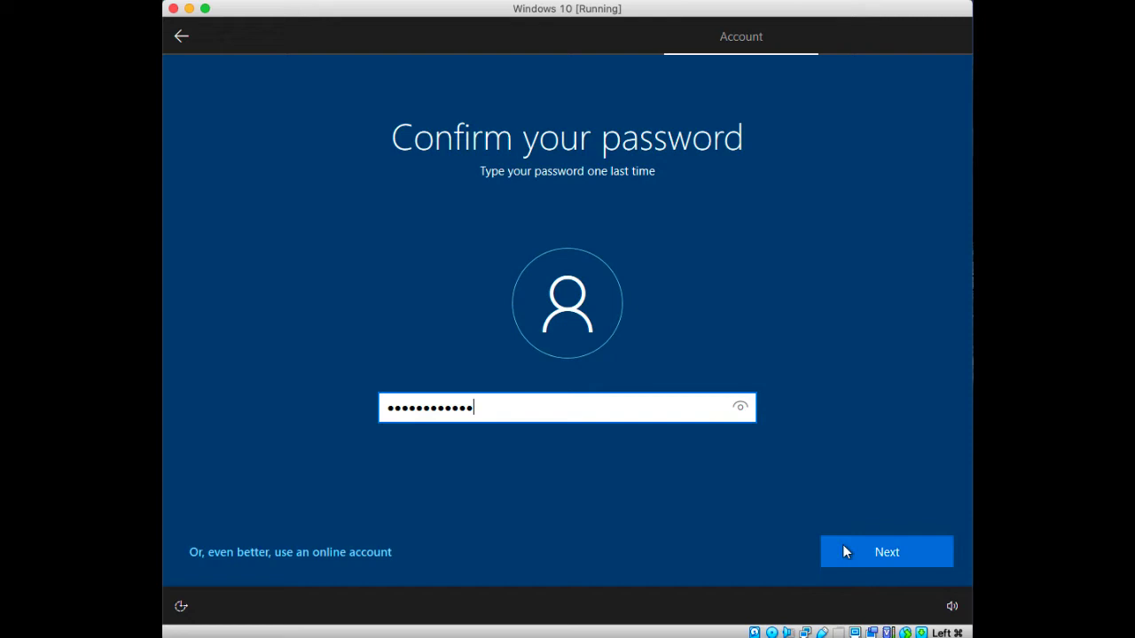
pyautogui.click(887, 551)
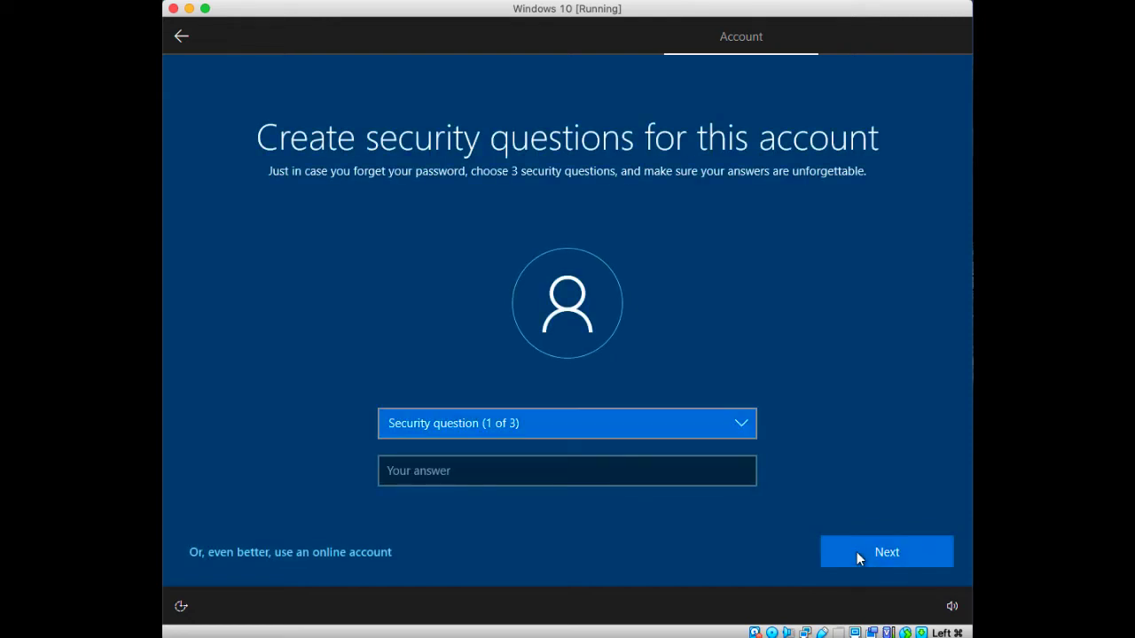
pyautogui.click(887, 552)
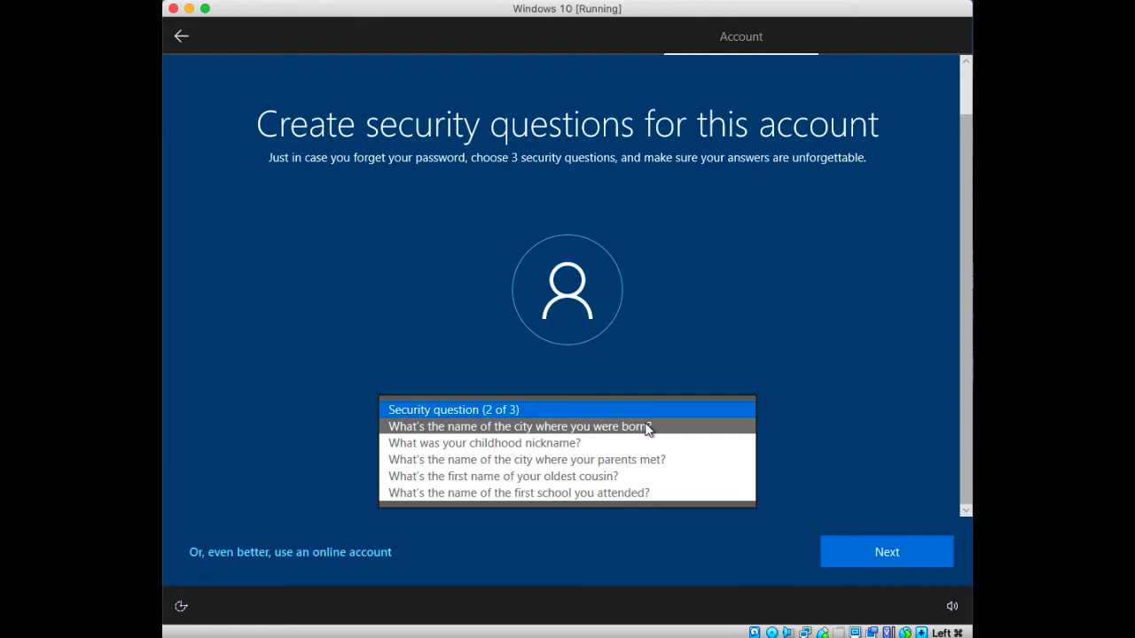
pyautogui.click(518, 426)
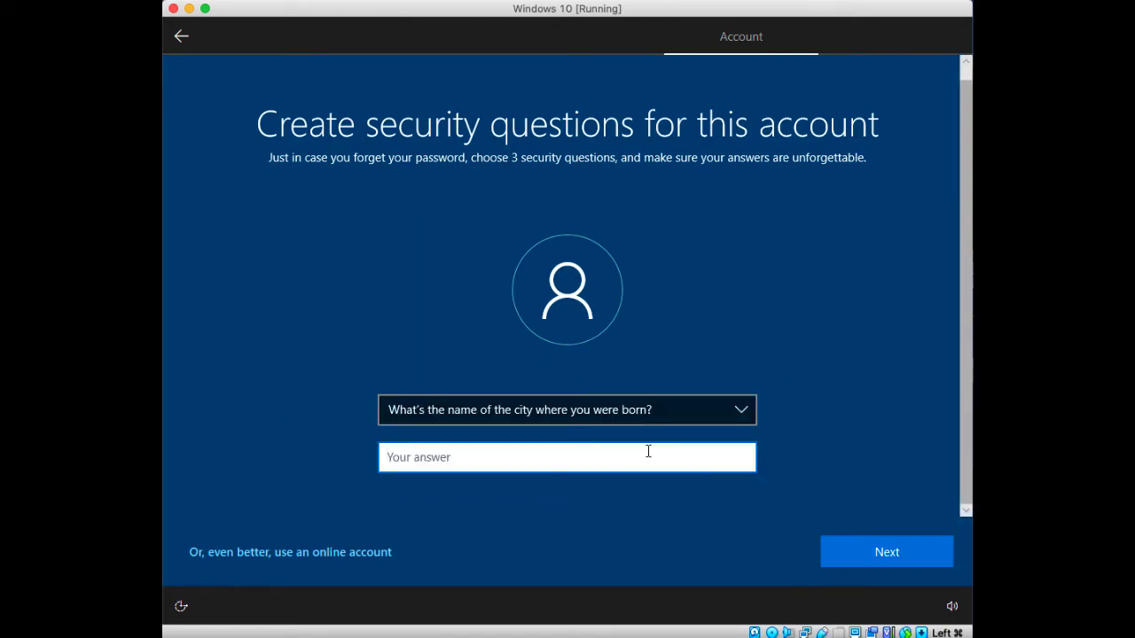
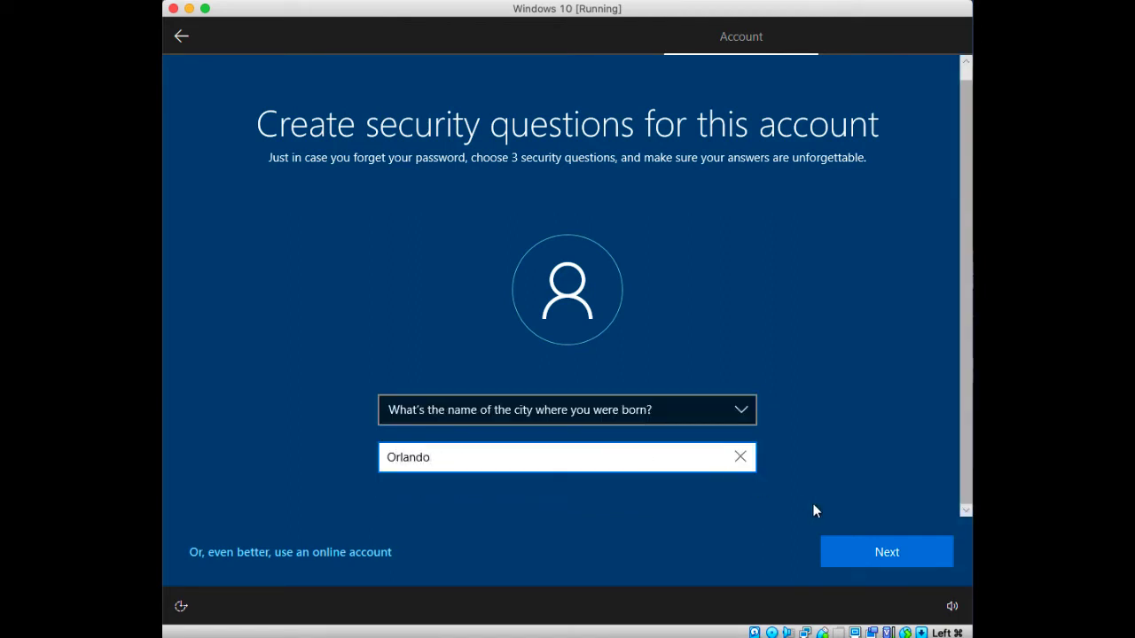
pyautogui.click(566, 409)
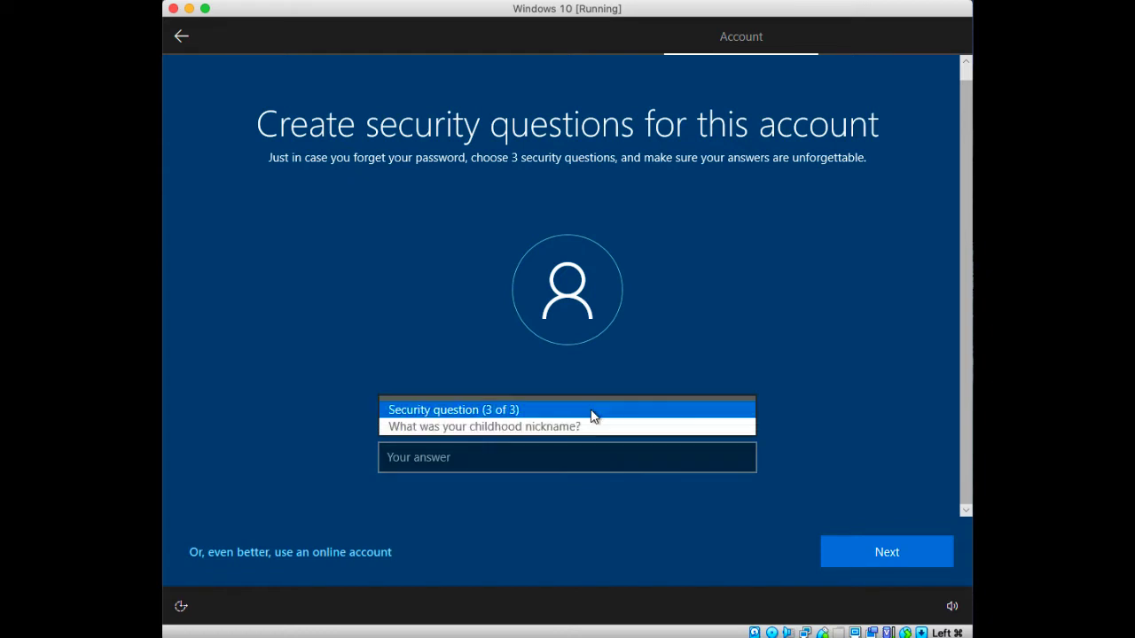
pyautogui.click(567, 409)
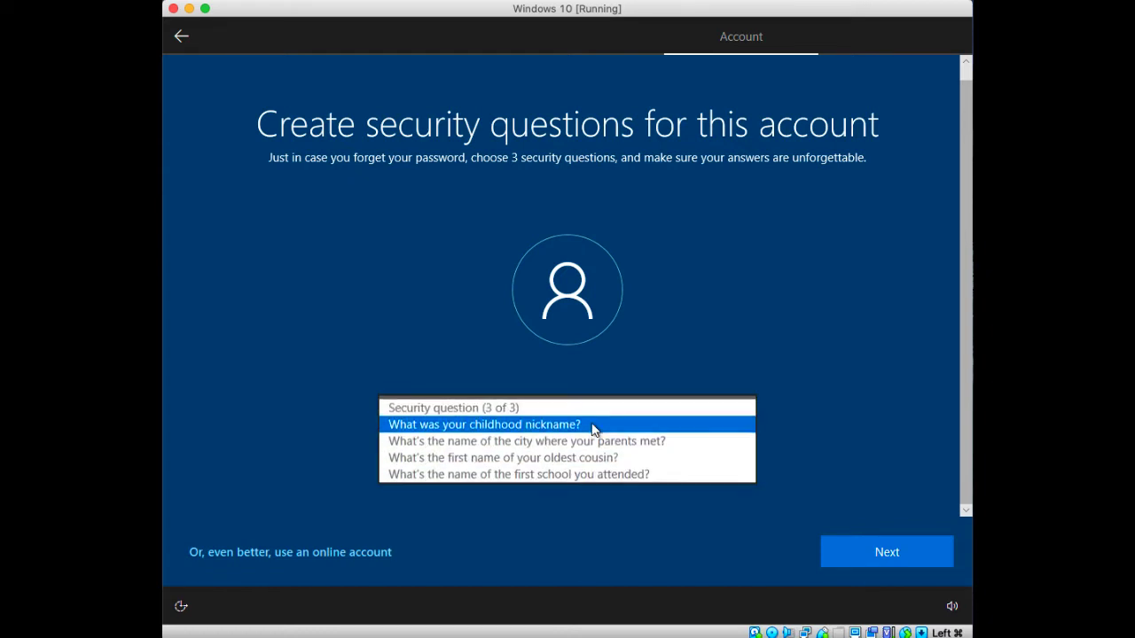
pyautogui.click(485, 424)
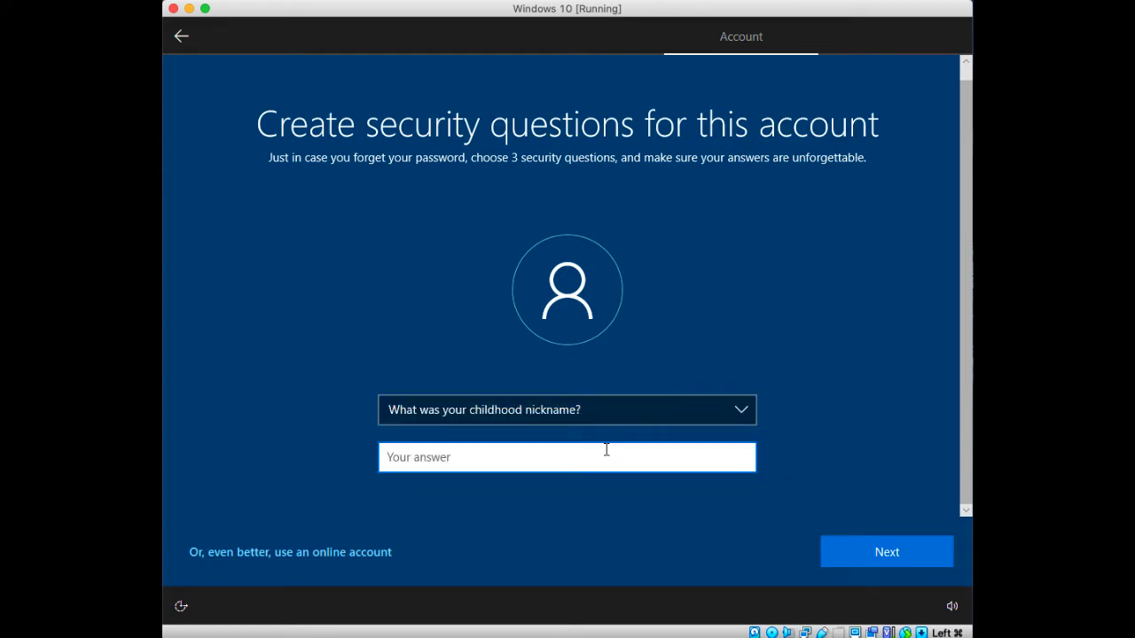
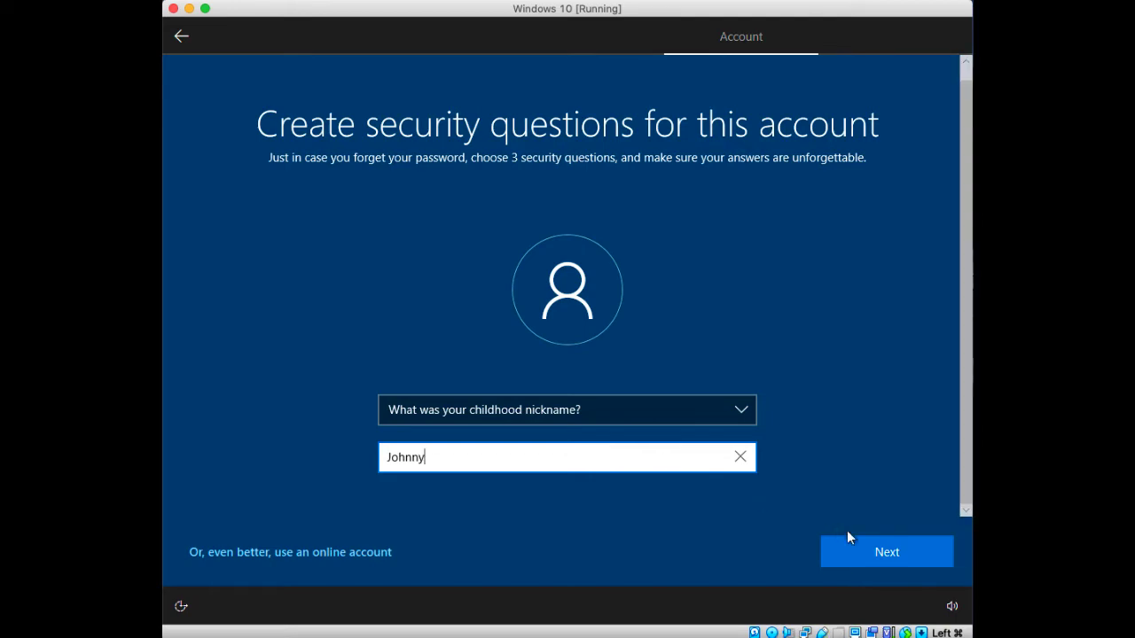
pyautogui.click(886, 552)
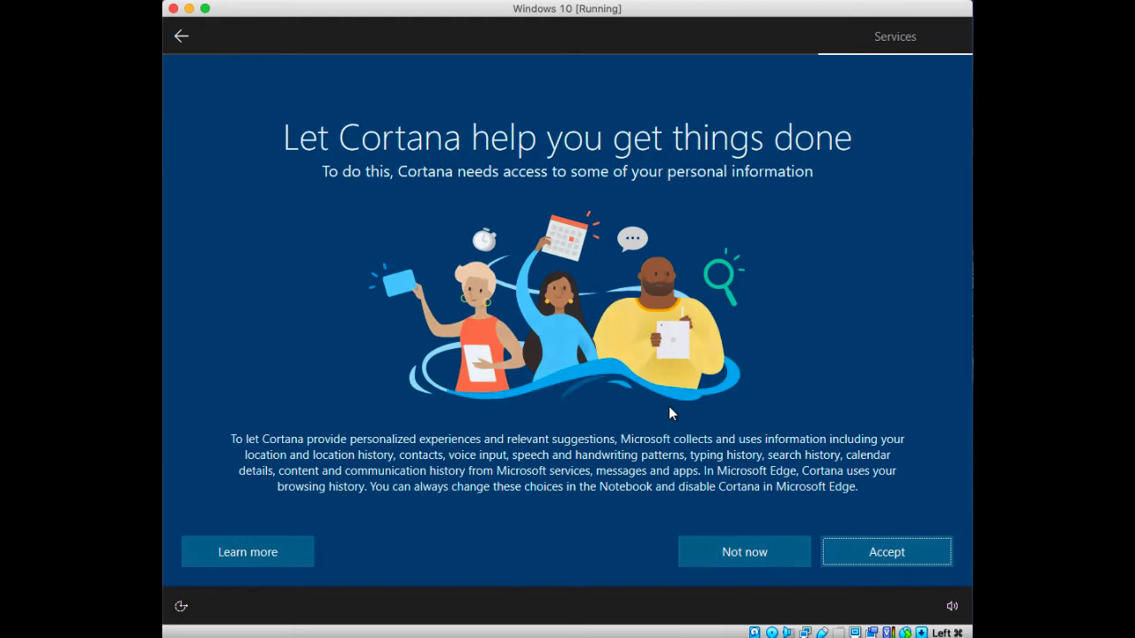
# Answer the Cortana prompt and dismiss the display driver notification on the desktop
pyautogui.click(886, 552)
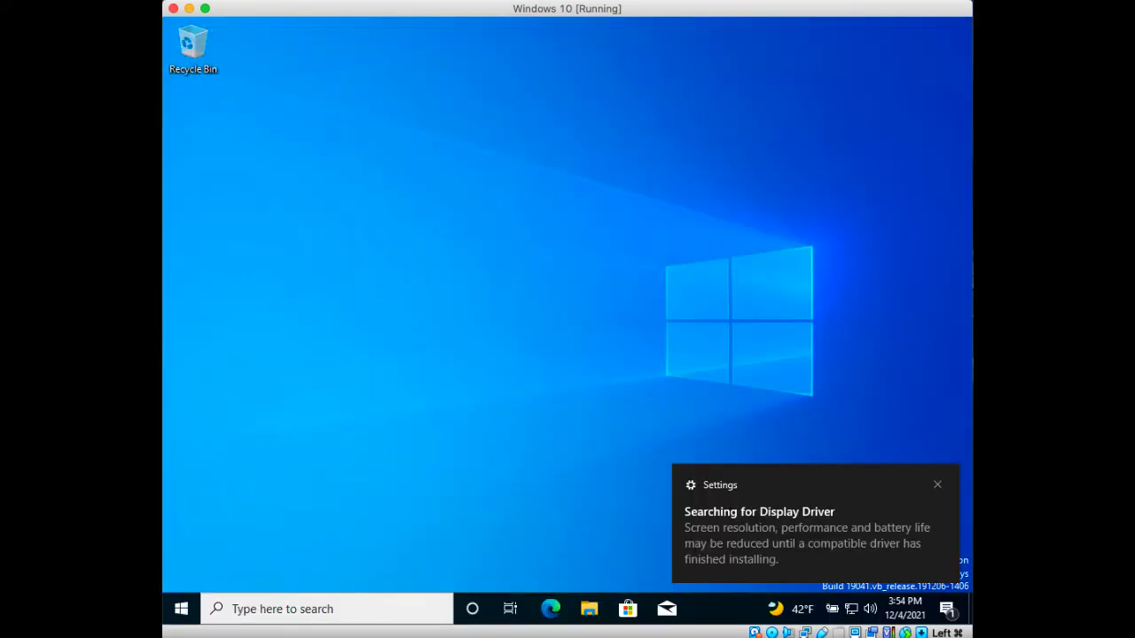
pyautogui.click(937, 484)
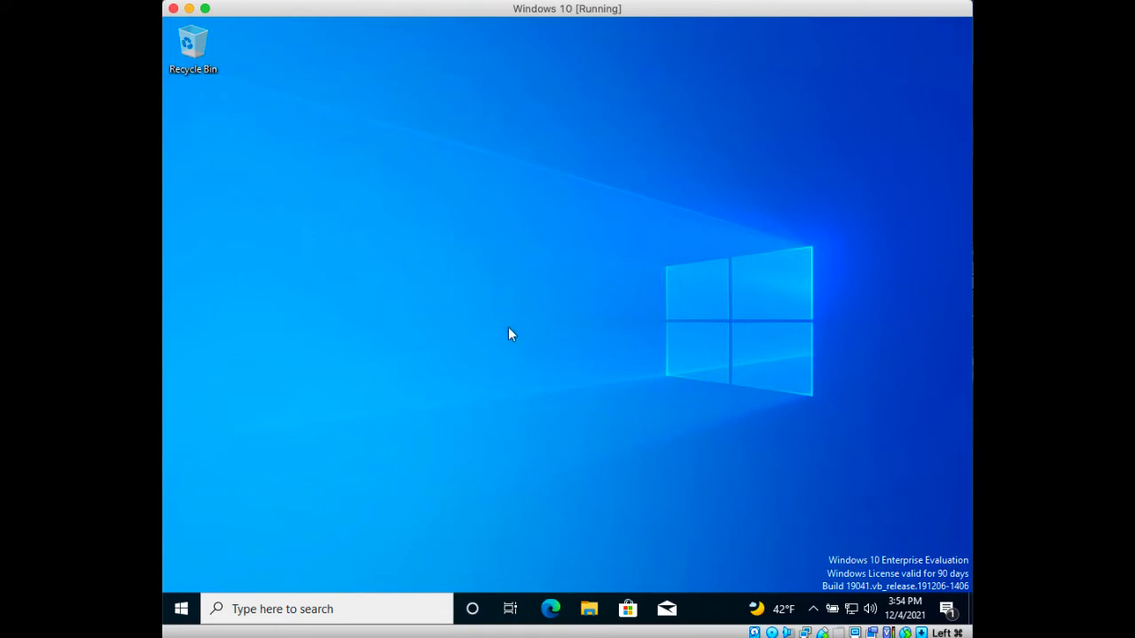
# Open Personalize from the desktop menu and follow the desktop icons web help link
pyautogui.rightClick(510, 335)
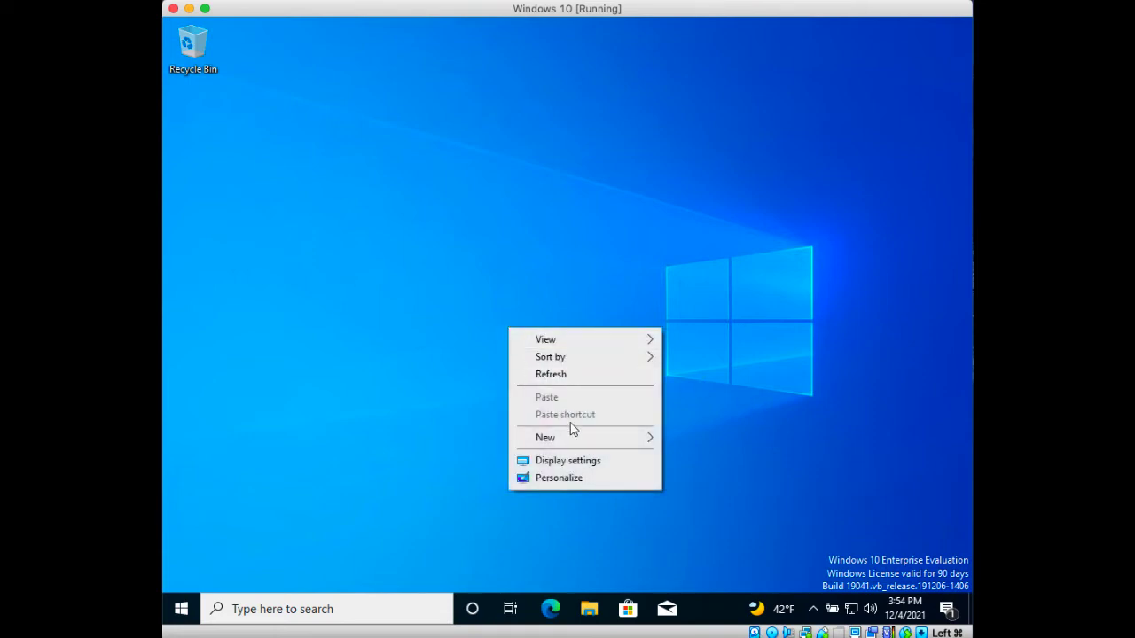
pyautogui.click(568, 461)
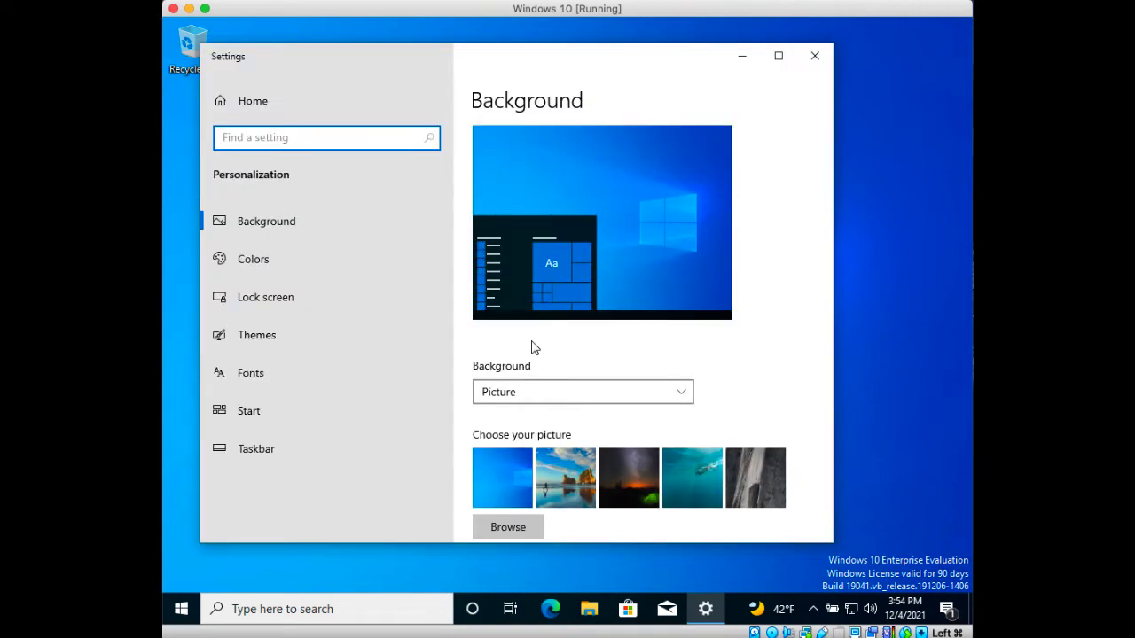
pyautogui.scroll(-3)
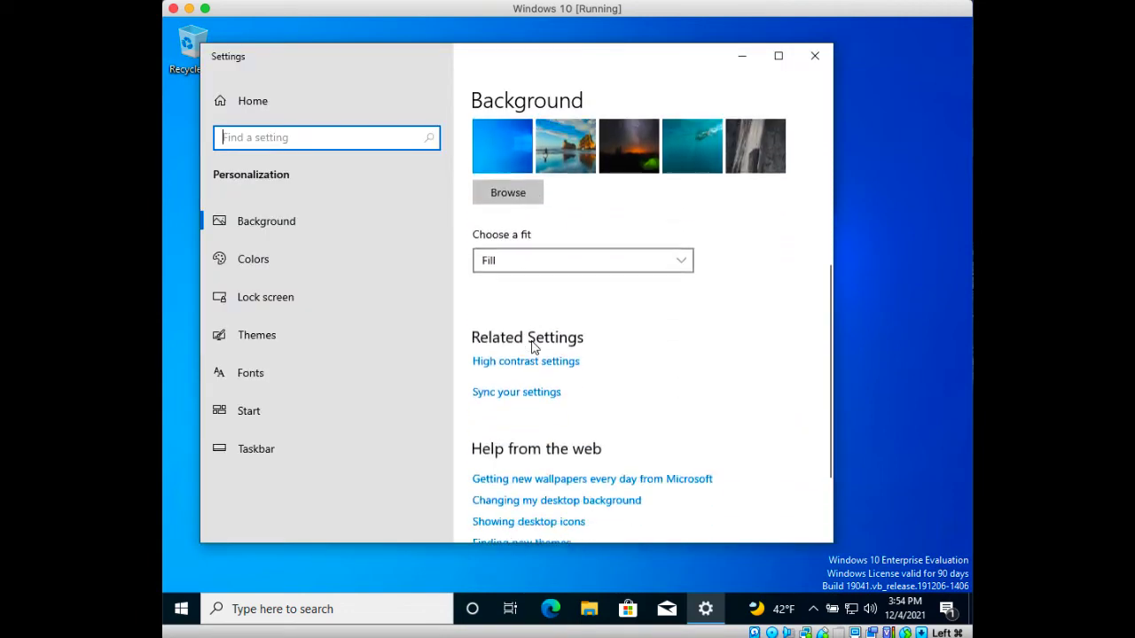
pyautogui.scroll(-3)
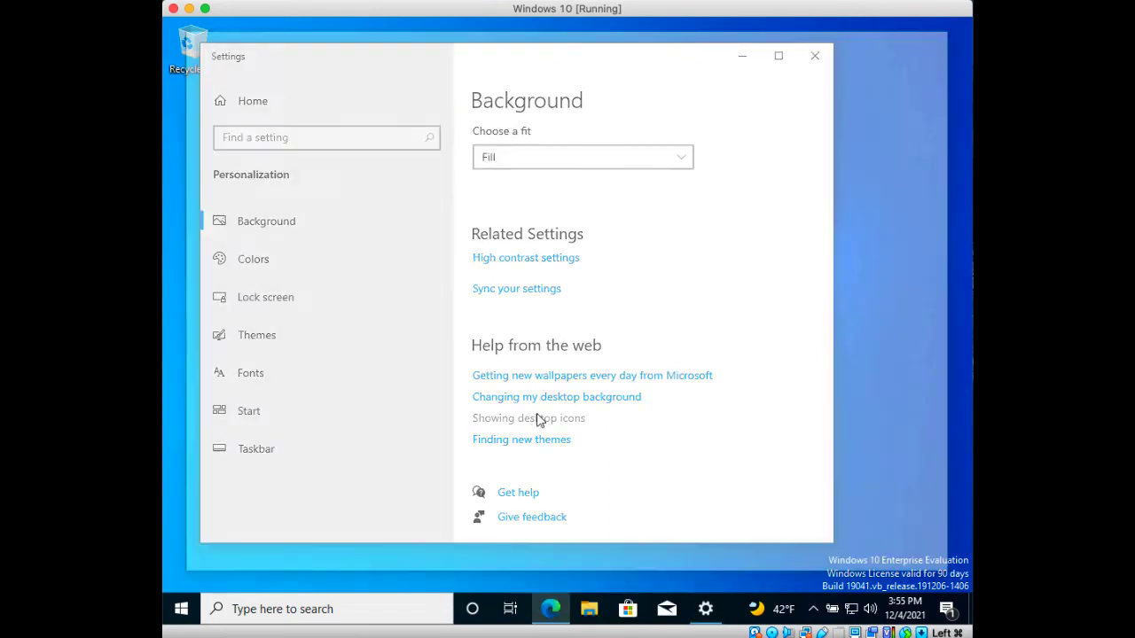
pyautogui.click(517, 418)
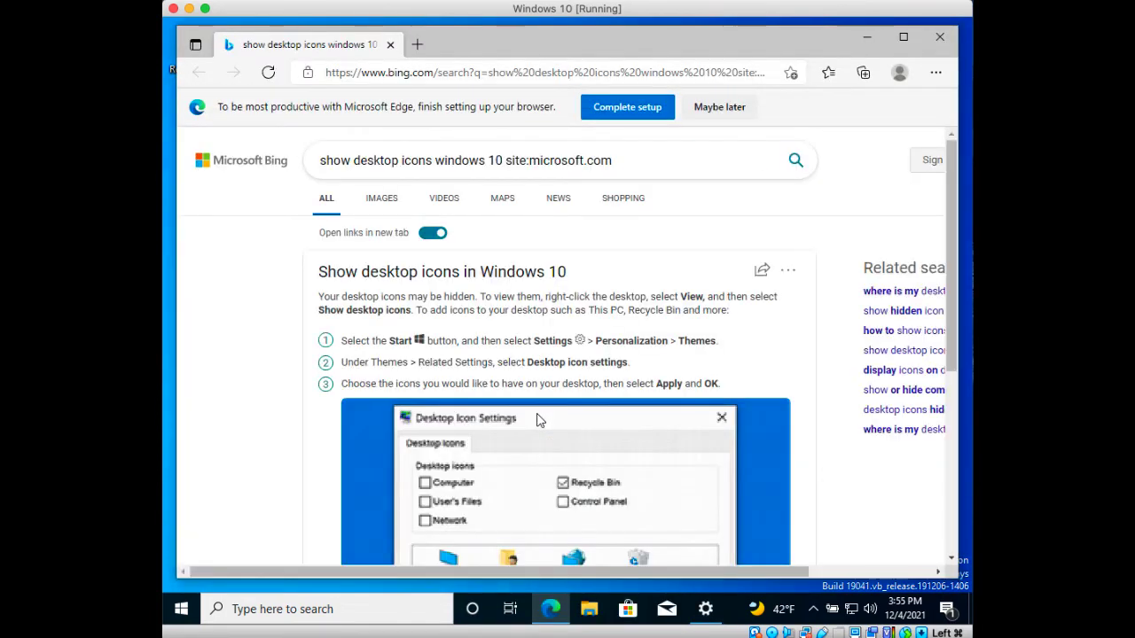
pyautogui.scroll(-3)
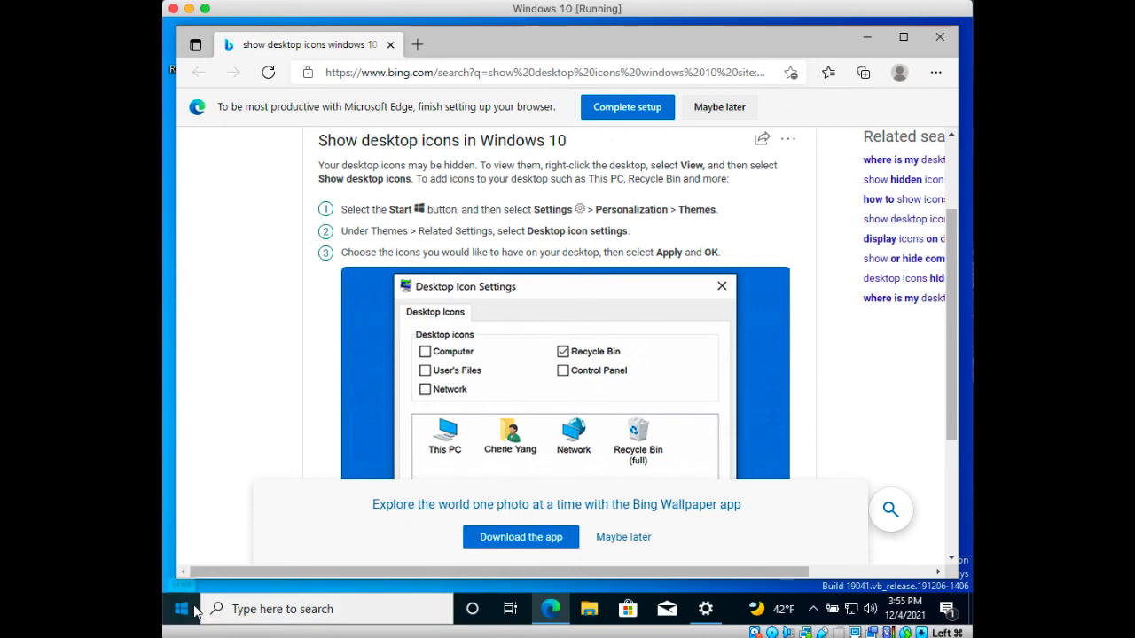
pyautogui.click(181, 609)
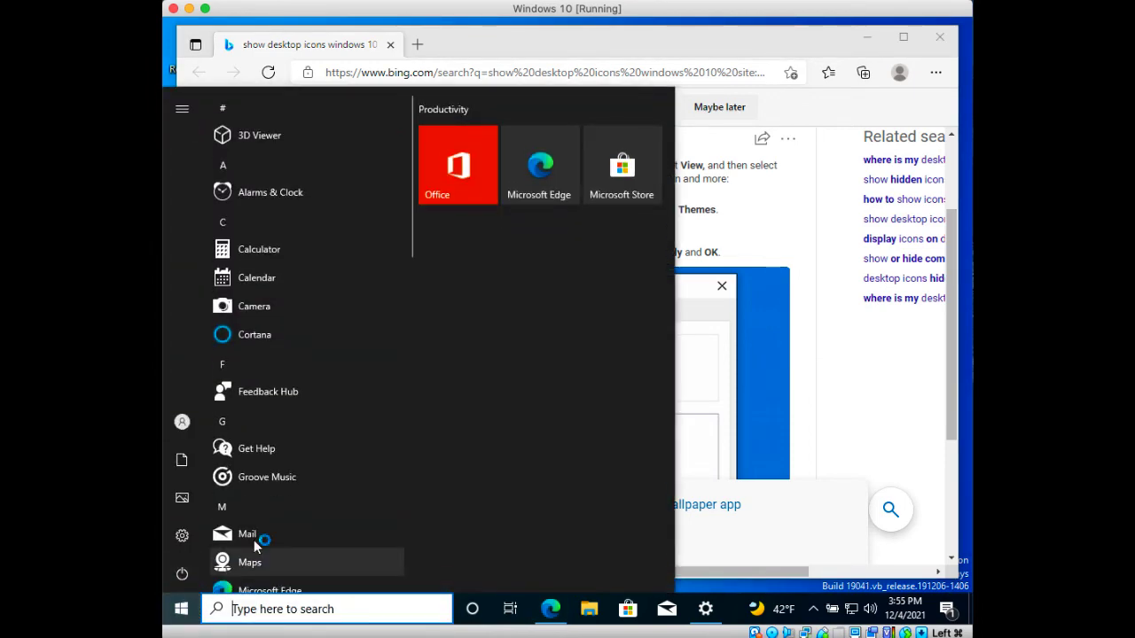
pyautogui.scroll(-3)
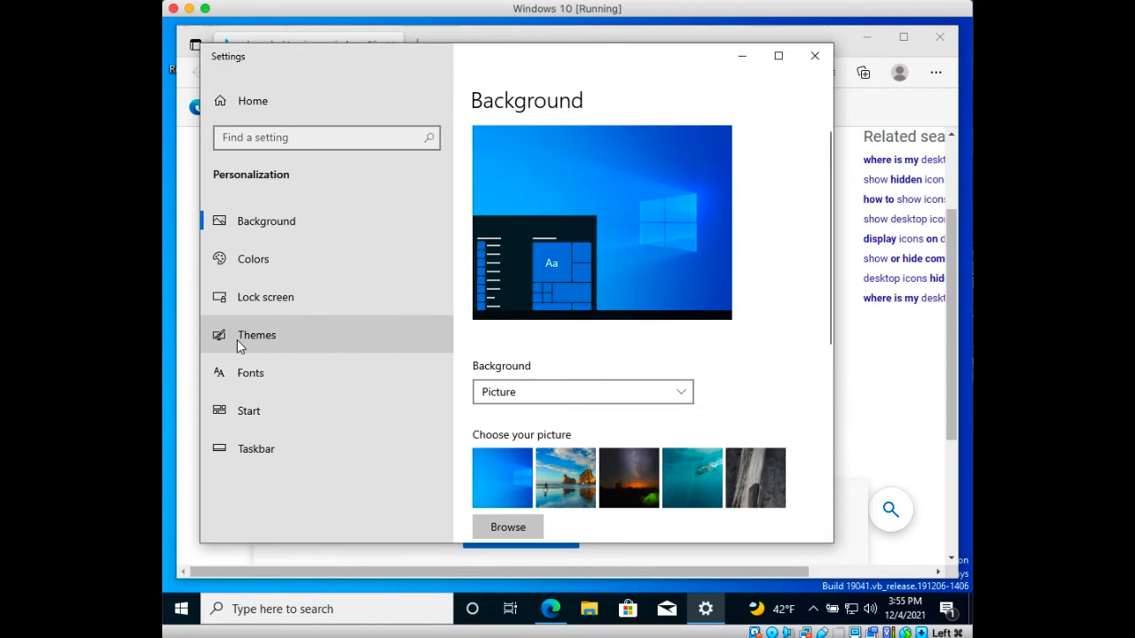
# Enable the Computer, user's files, Network and Control Panel desktop icons in Desktop icon settings
pyautogui.click(256, 334)
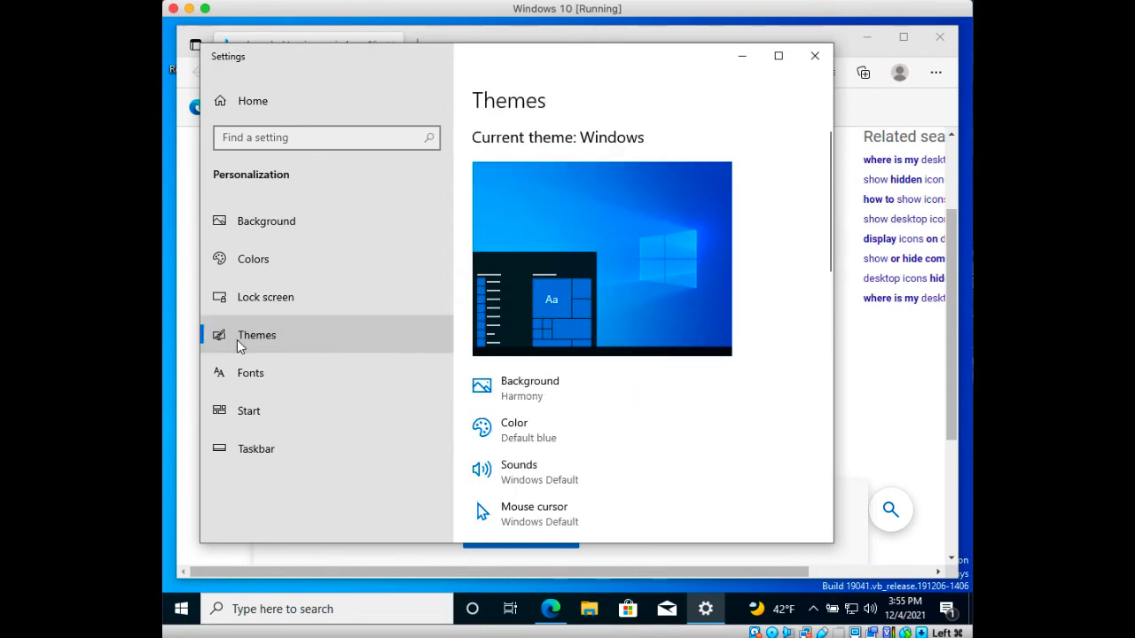
pyautogui.scroll(-3)
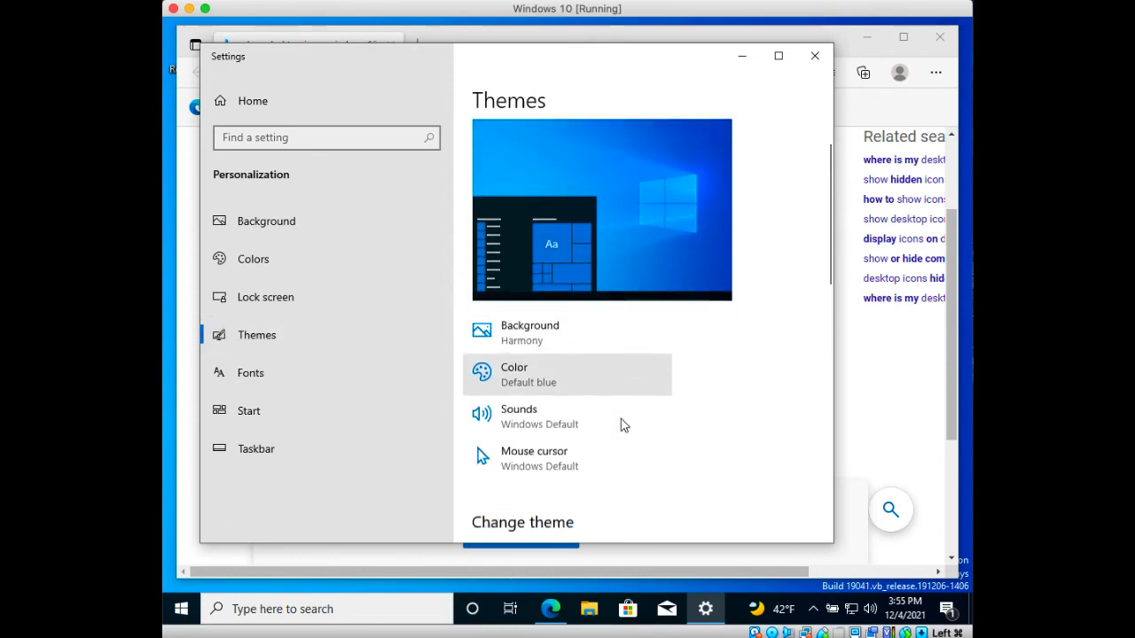
pyautogui.scroll(-3)
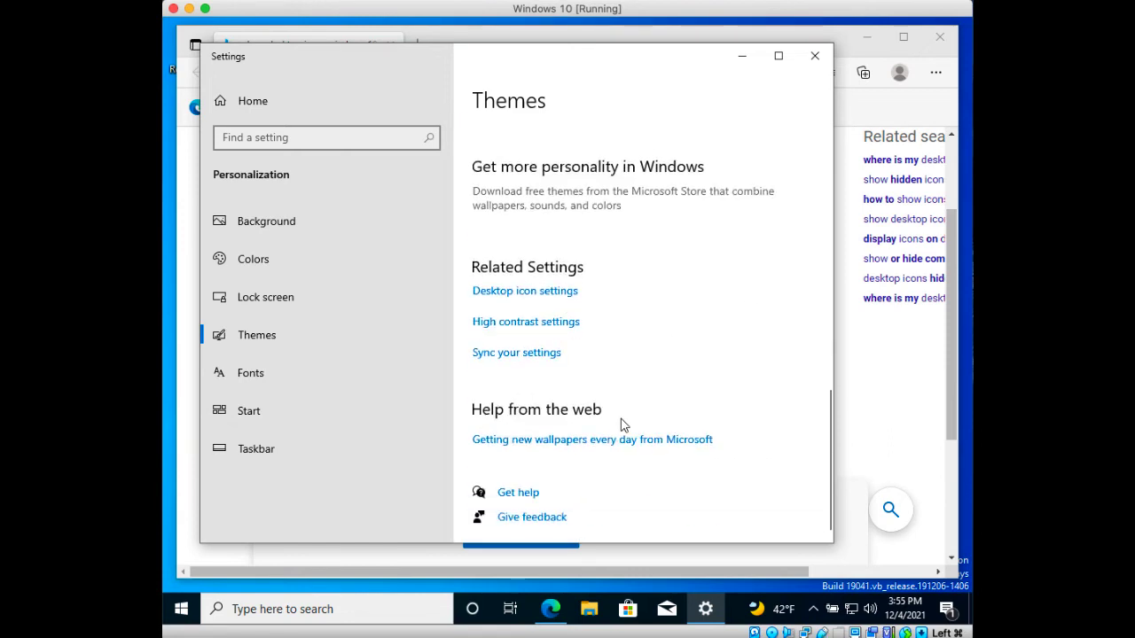
pyautogui.click(524, 290)
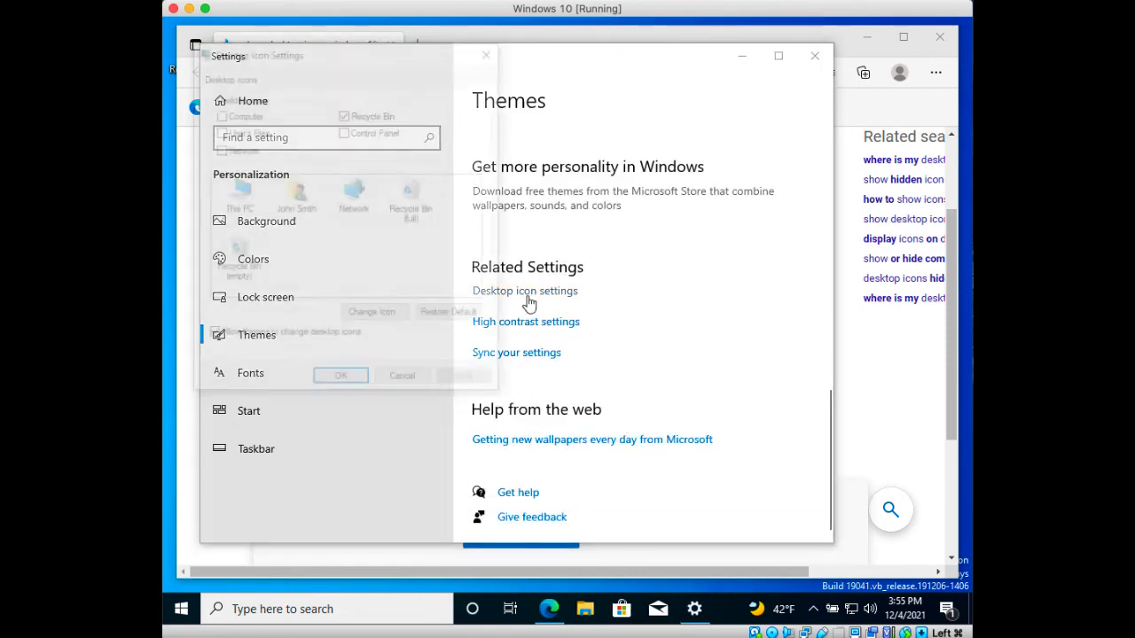
pyautogui.click(525, 291)
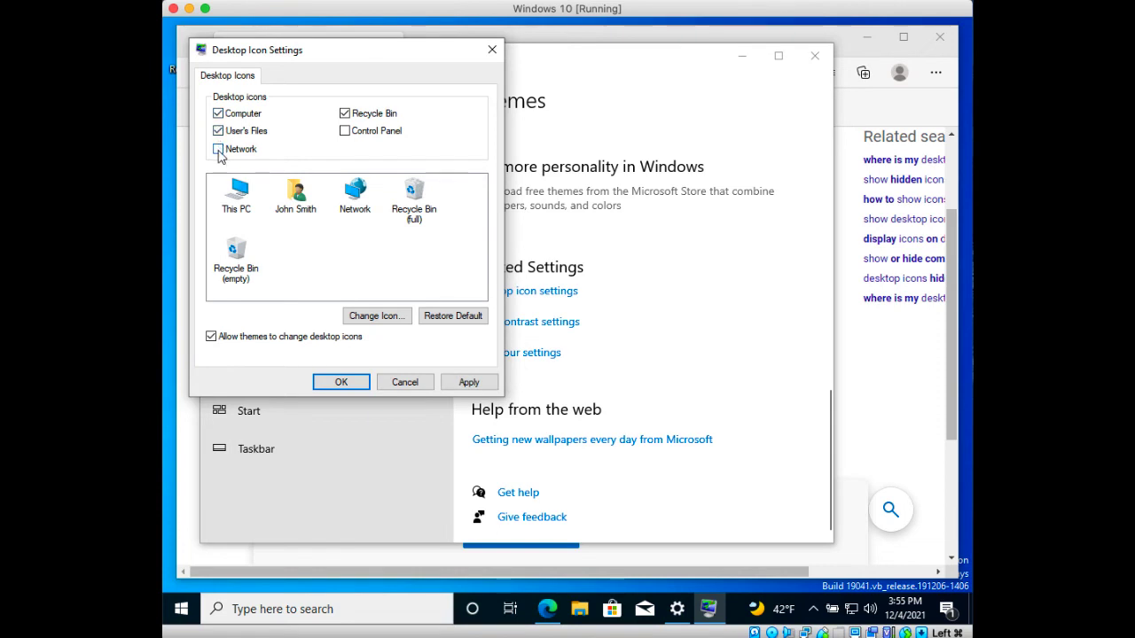
pyautogui.click(219, 148)
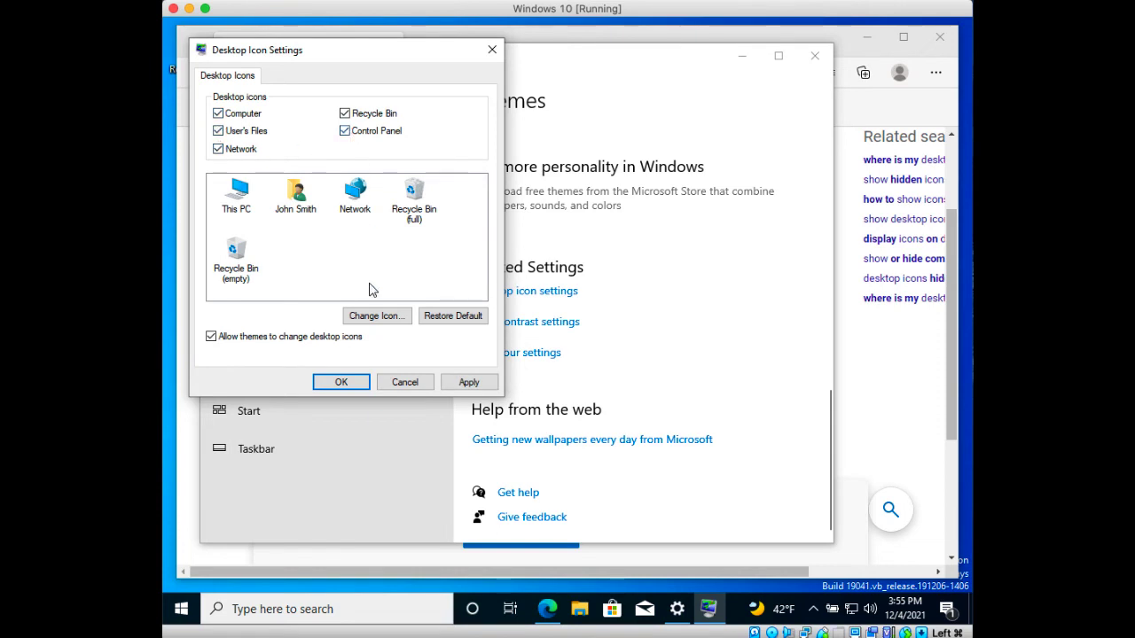
pyautogui.click(341, 382)
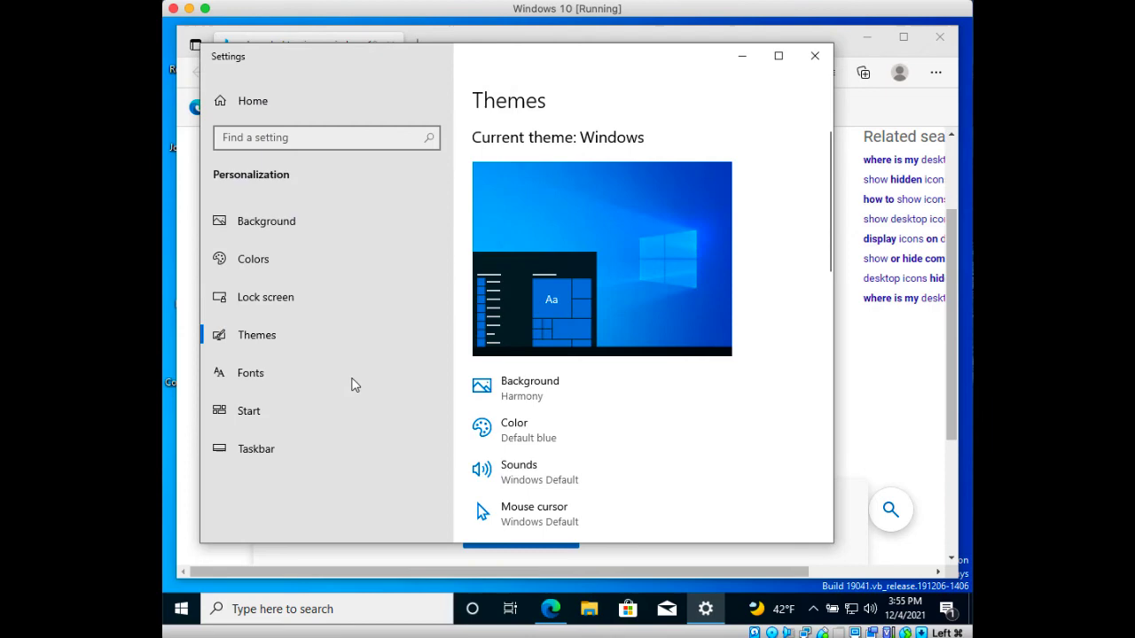
# Close the personalization settings and shut down Windows 10 from the Start button's right-click menu
pyautogui.click(550, 610)
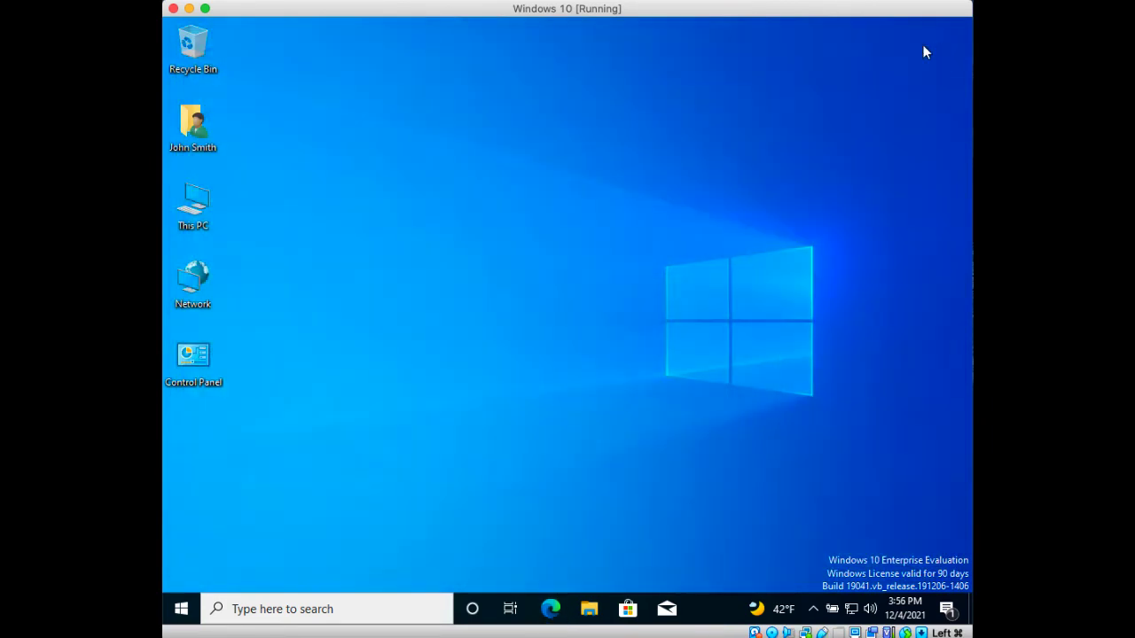
pyautogui.moveTo(492, 186)
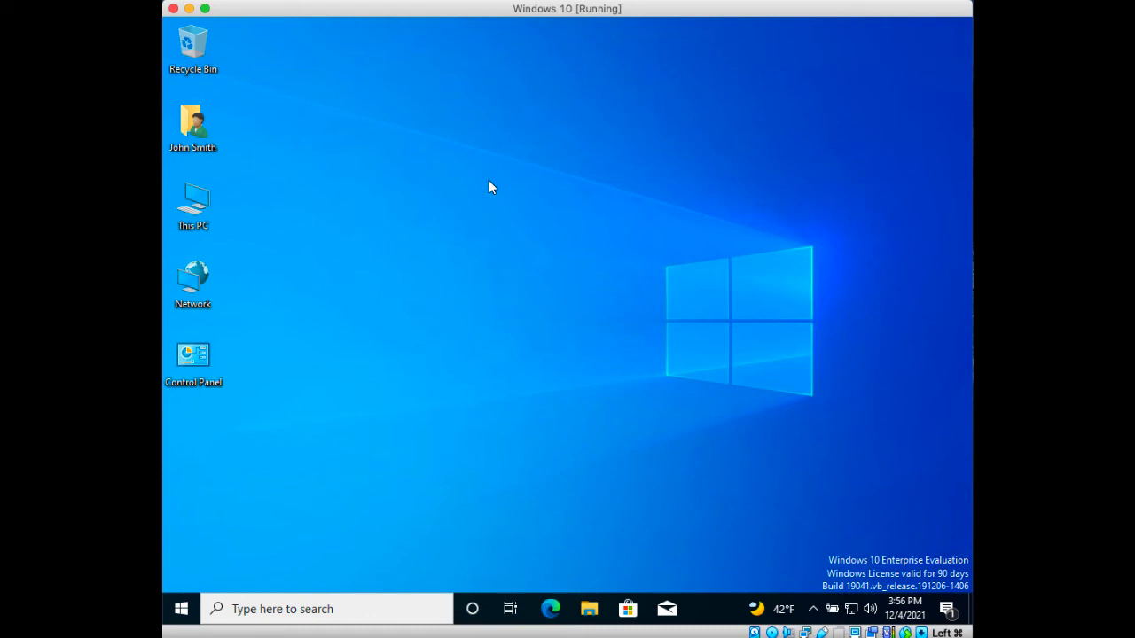
pyautogui.moveTo(200, 539)
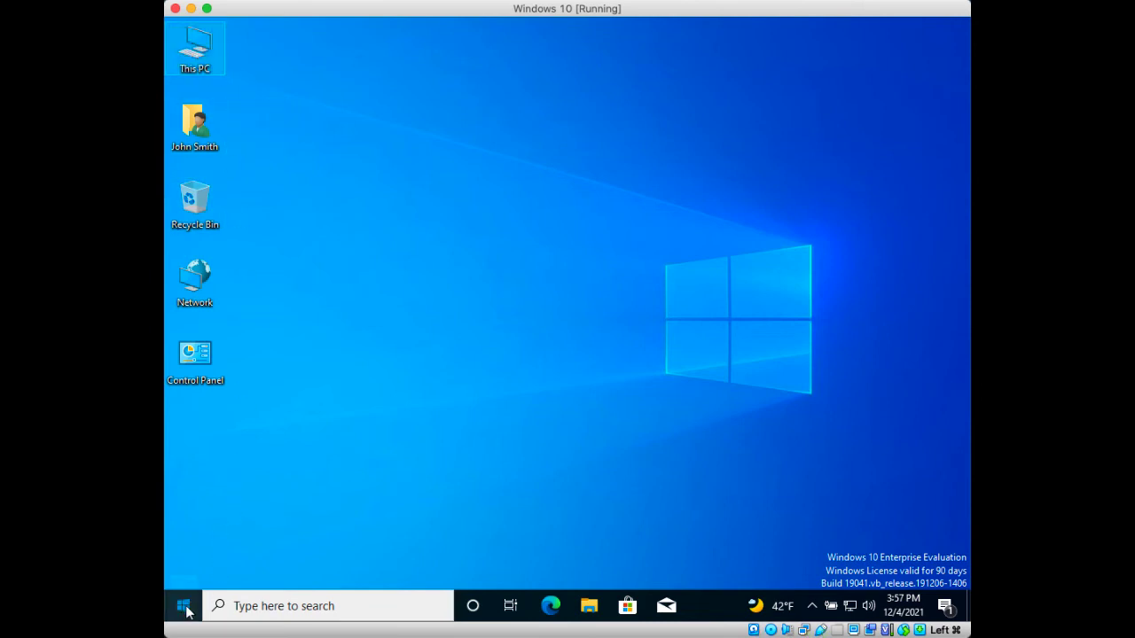
pyautogui.rightClick(184, 605)
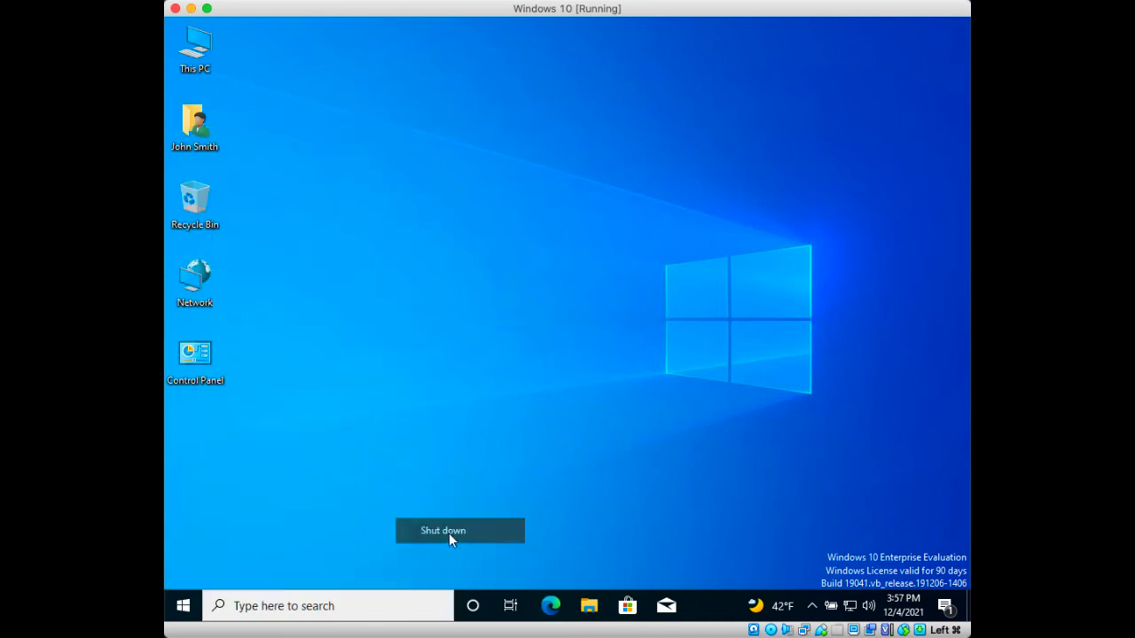
pyautogui.click(460, 531)
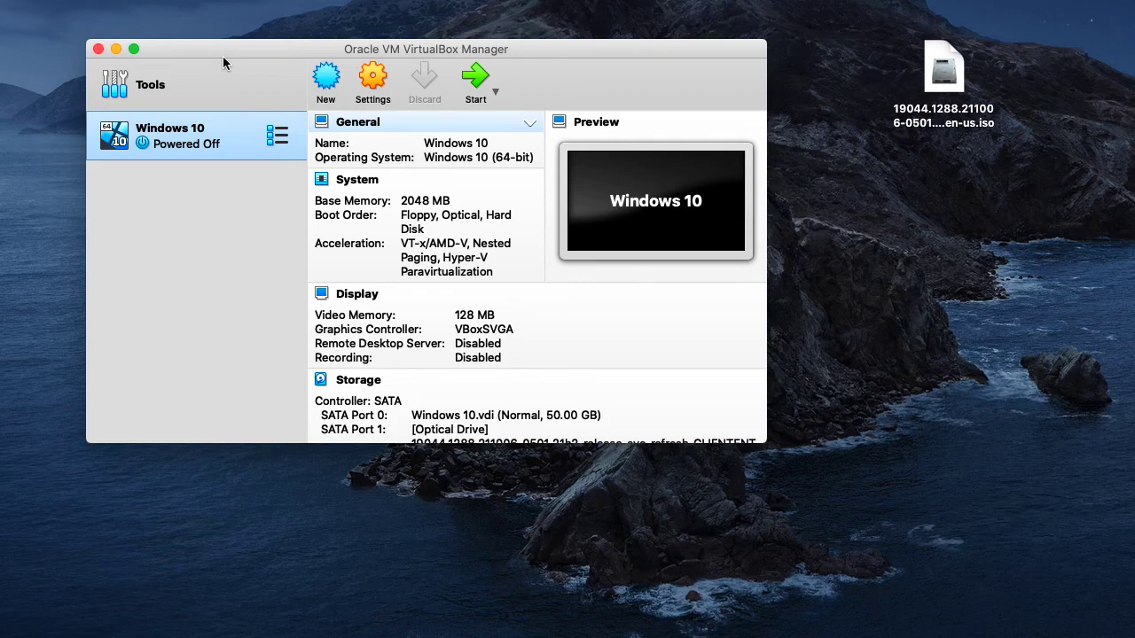
# Remove the Windows ISO from the virtual optical drive, save, and reach the network adapter settings
pyautogui.click(372, 82)
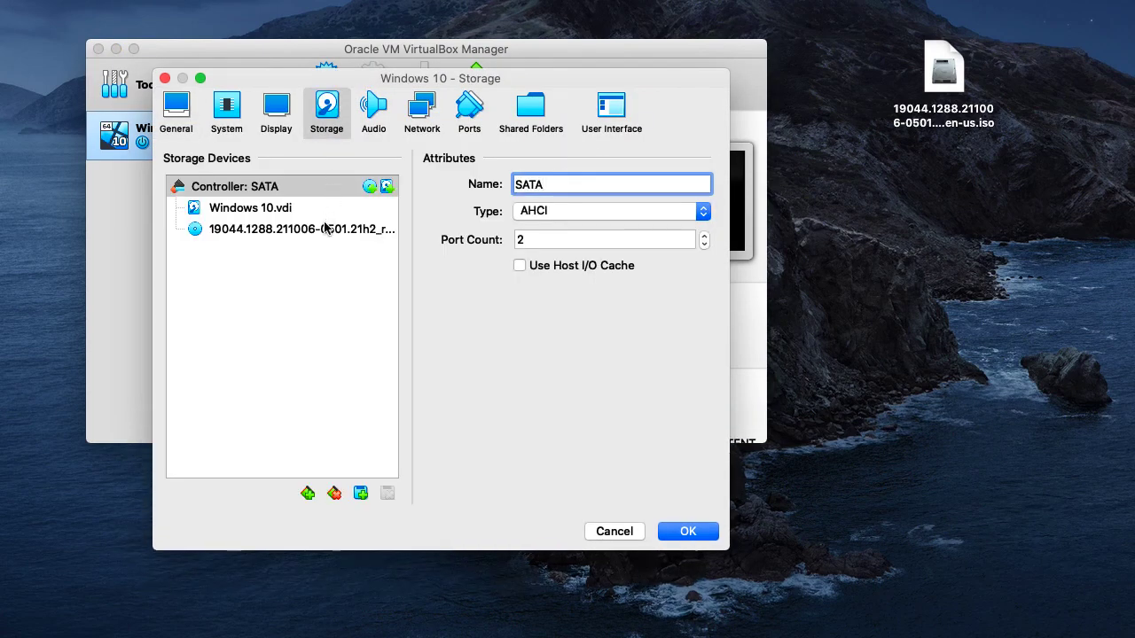
pyautogui.click(302, 229)
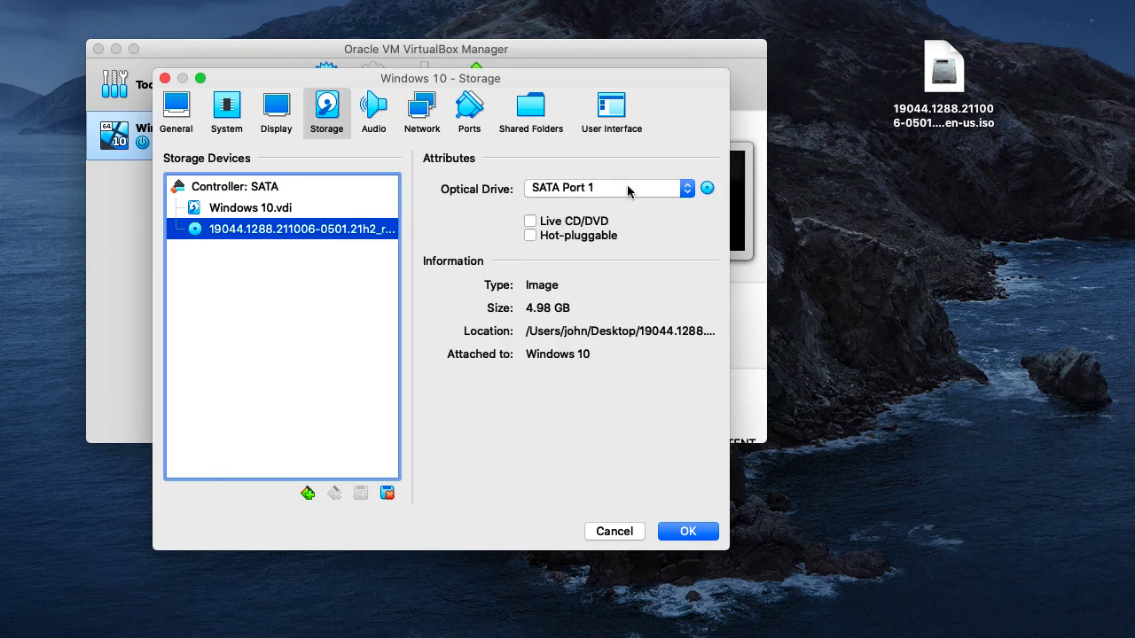
pyautogui.click(706, 188)
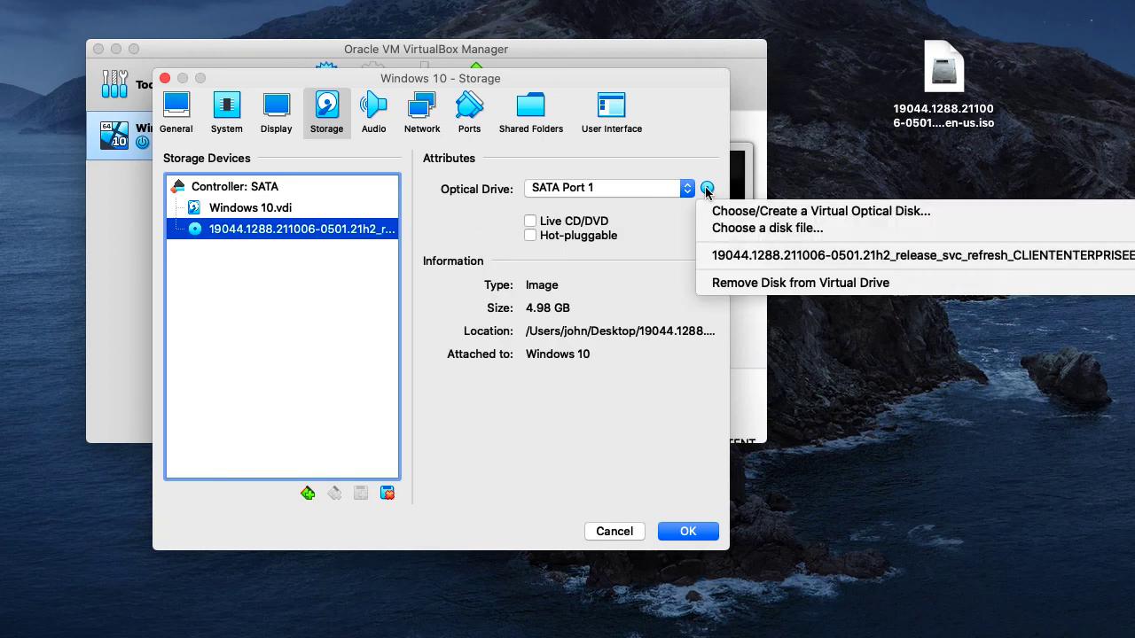
pyautogui.moveTo(798, 283)
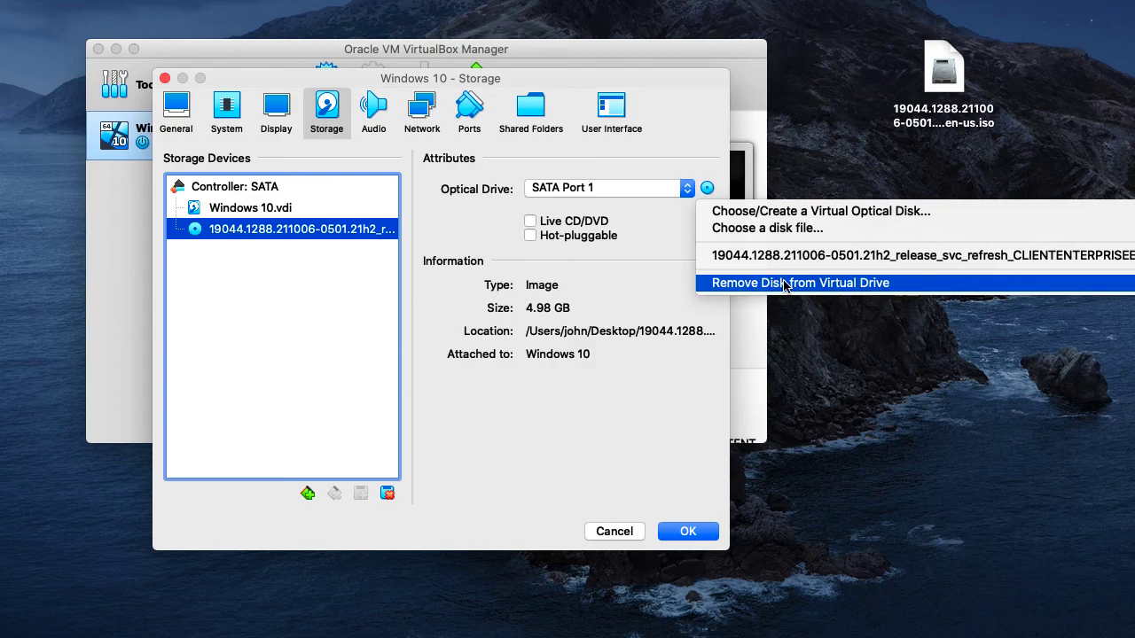
pyautogui.click(799, 283)
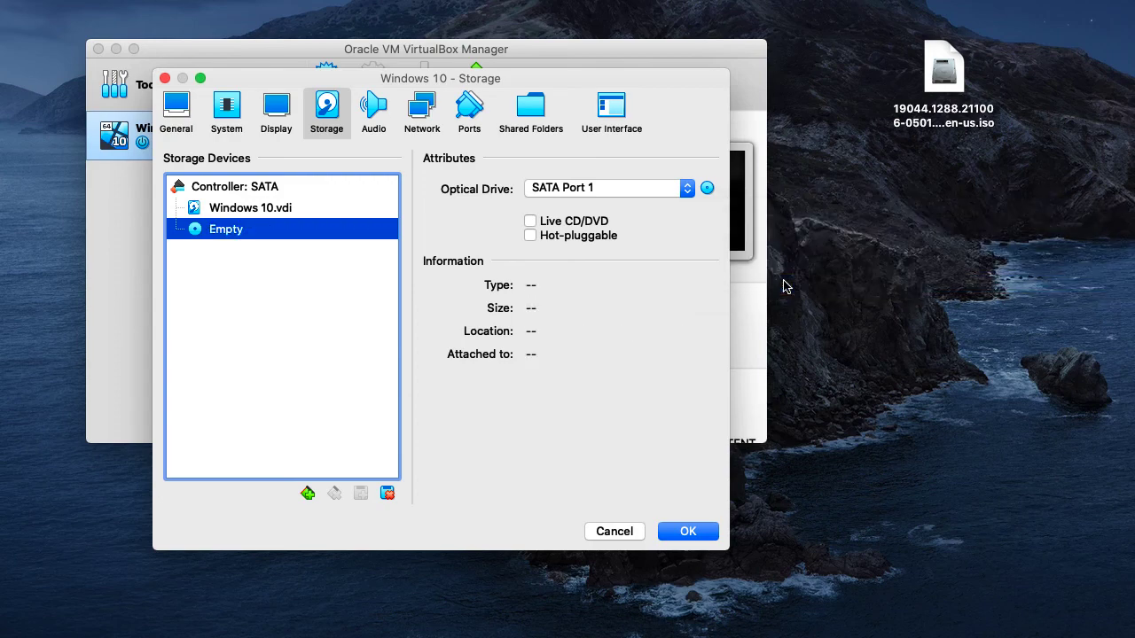
pyautogui.click(689, 532)
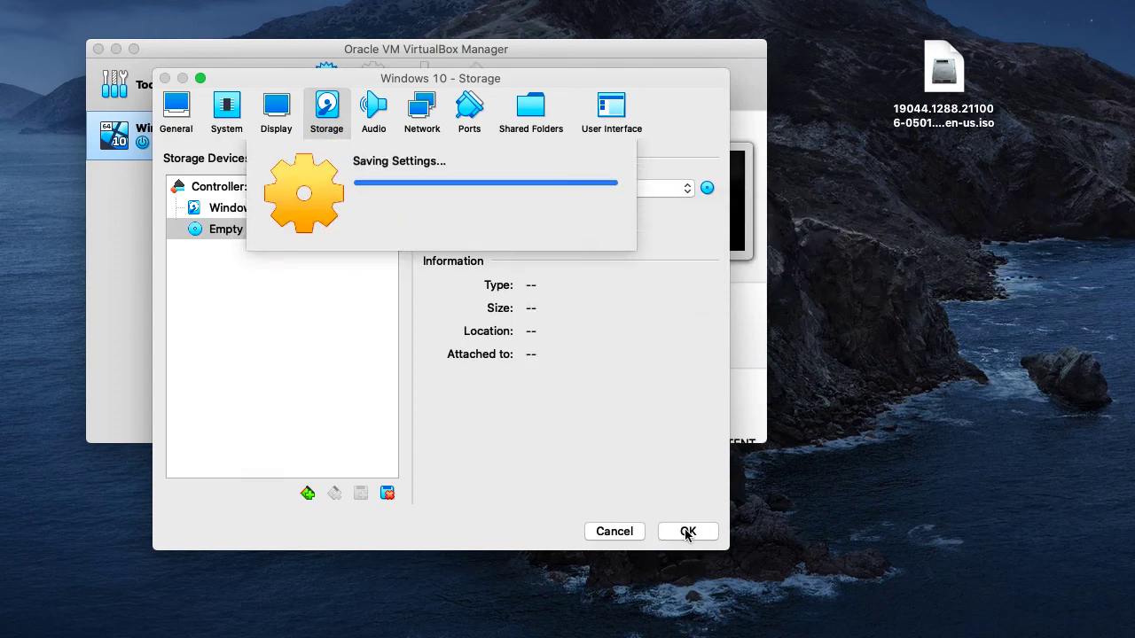
pyautogui.click(688, 531)
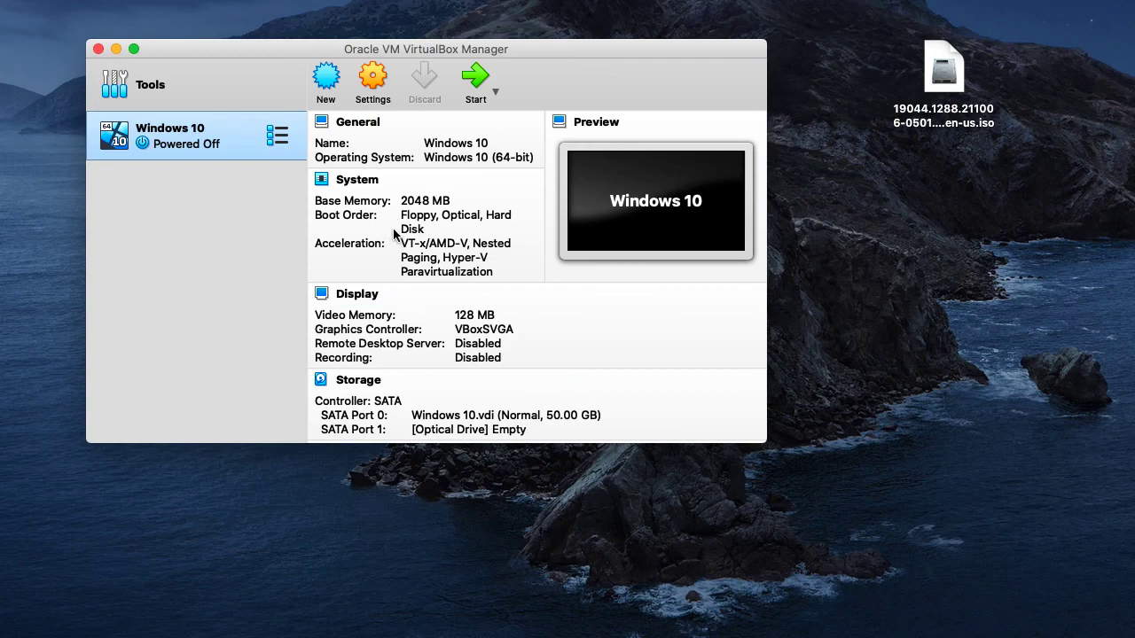
pyautogui.click(372, 80)
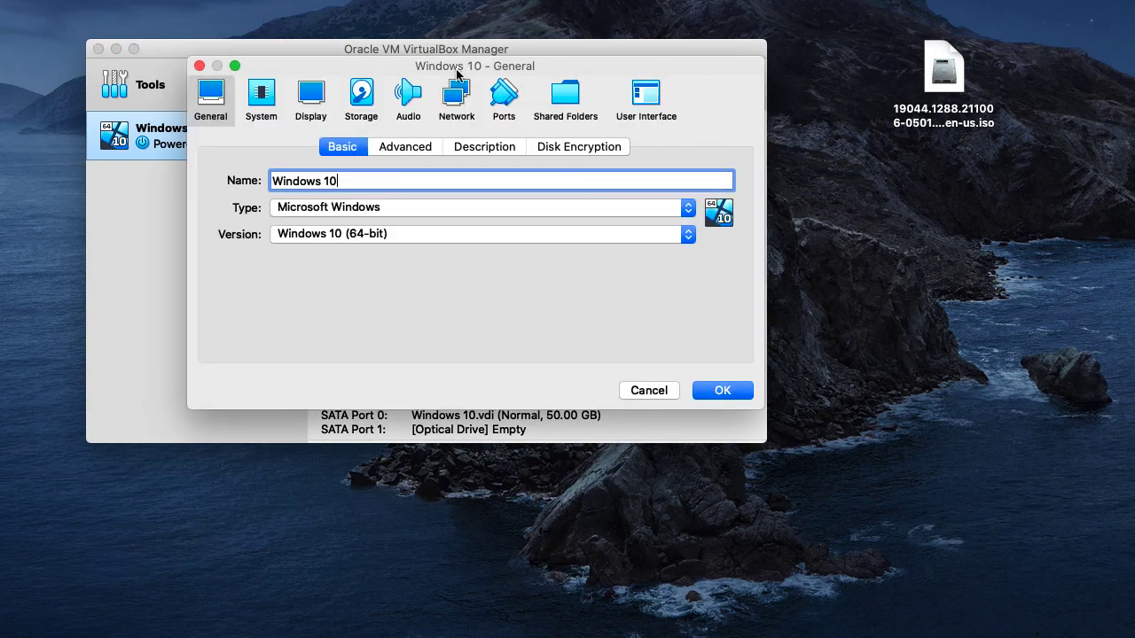
pyautogui.click(455, 96)
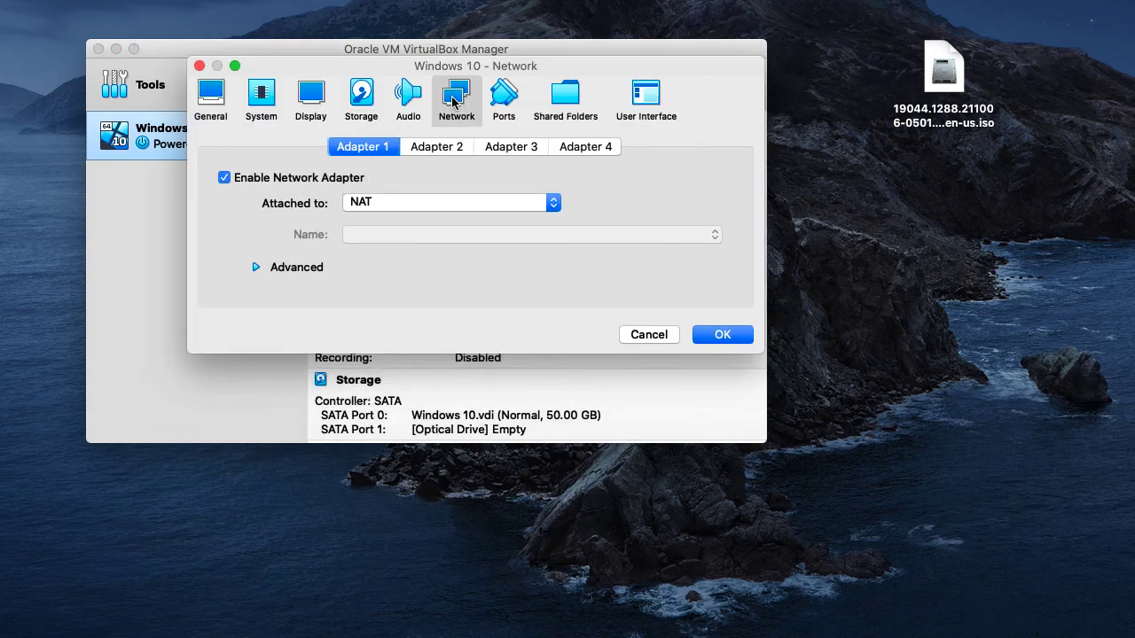